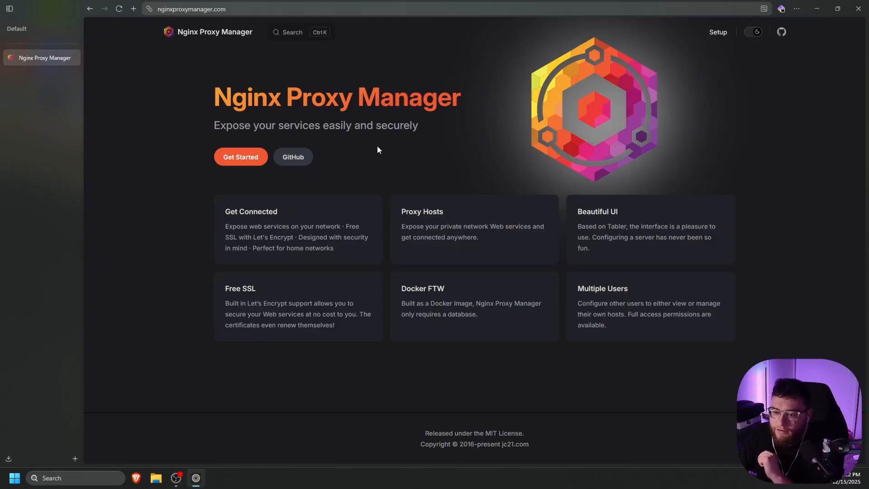
{"action": "mouse_move", "coordinate": [358, 161]}
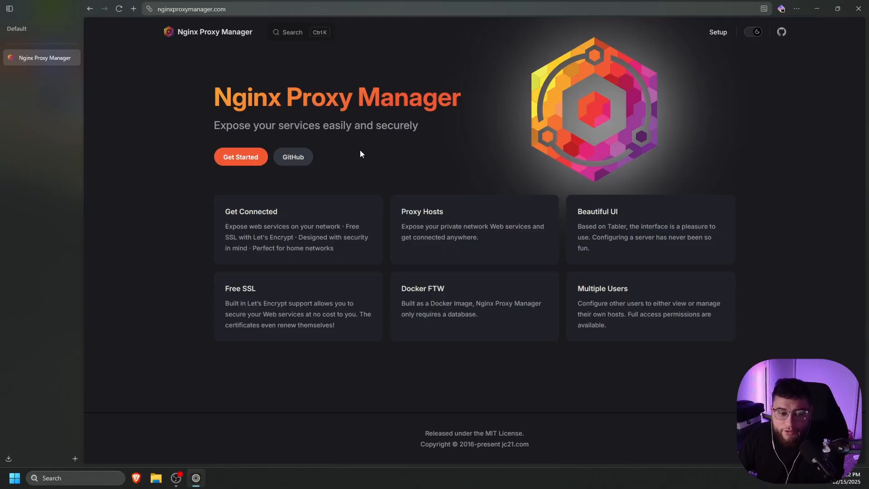
{"action": "mouse_move", "coordinate": [378, 150]}
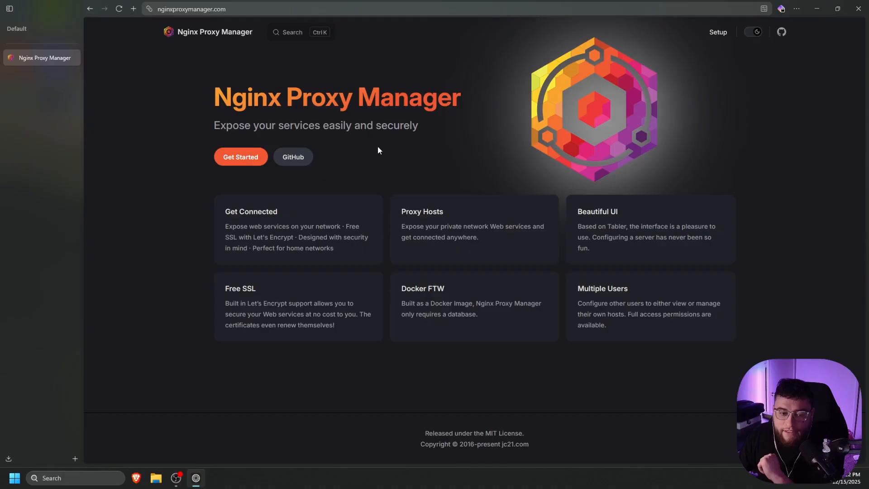
{"action": "mouse_move", "coordinate": [390, 145]}
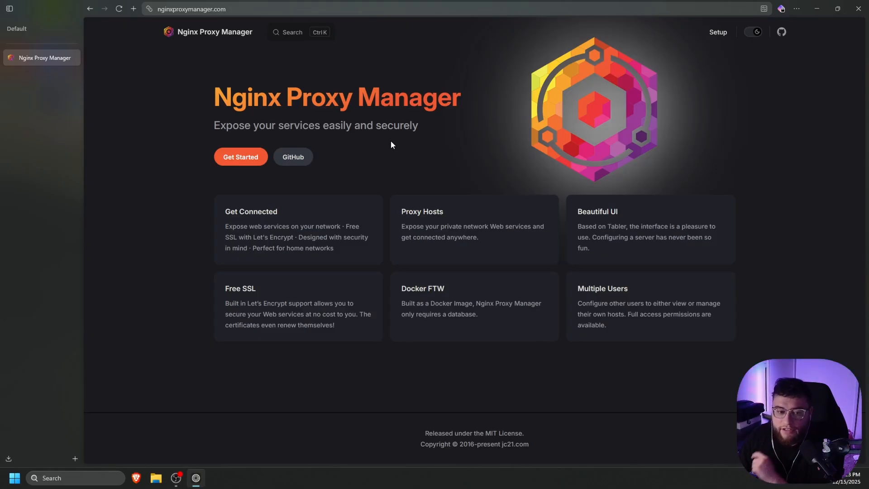
{"action": "mouse_move", "coordinate": [144, 241]}
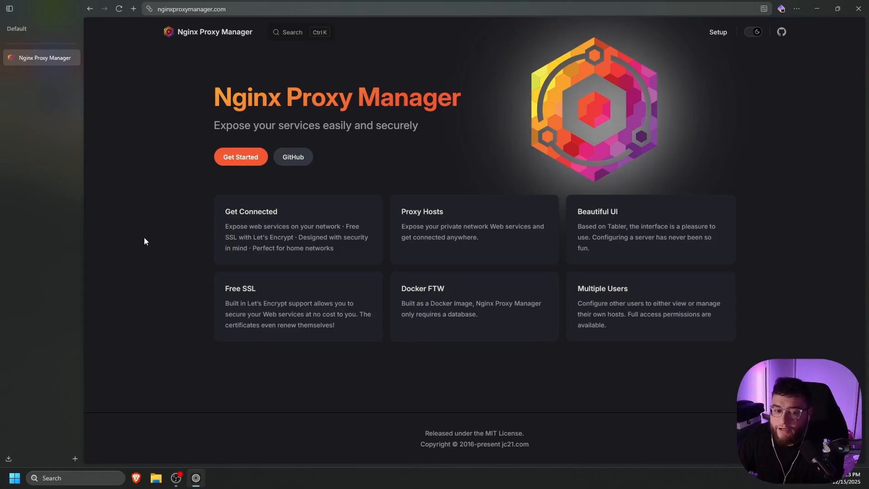
Step: Open the nginx-proxy-manager GitHub repository and jump to the README's Quick Setup docker-compose example
{"action": "left_click", "coordinate": [293, 157]}
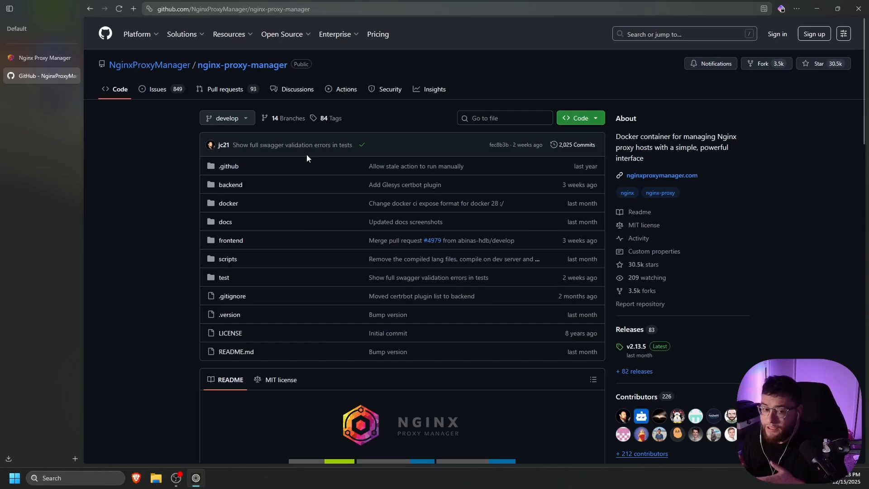
{"action": "scroll", "scroll_direction": "down", "scroll_amount": 3}
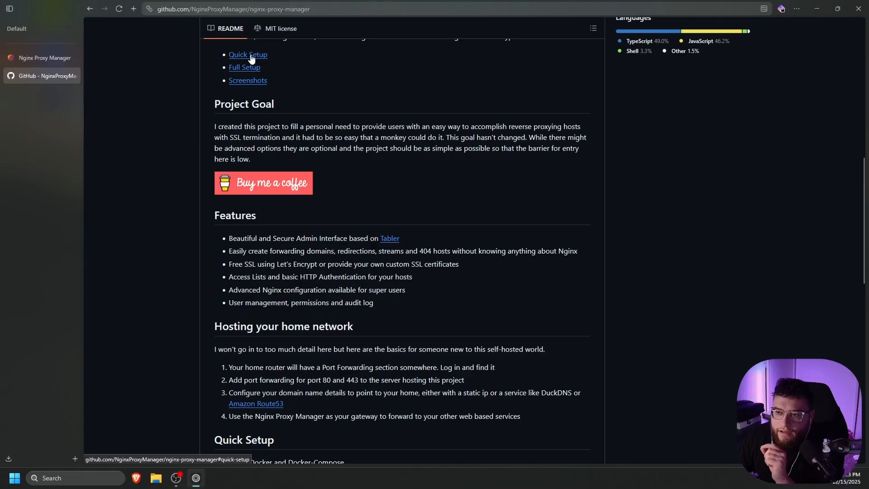
{"action": "left_click", "coordinate": [247, 54]}
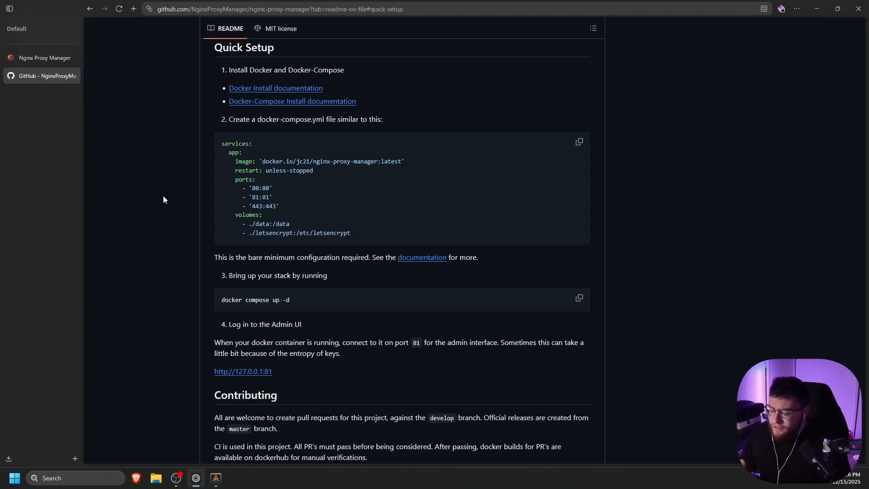
Step: In the server's SSH session, run docker -v to check for an existing Docker install
{"action": "left_click", "coordinate": [214, 477]}
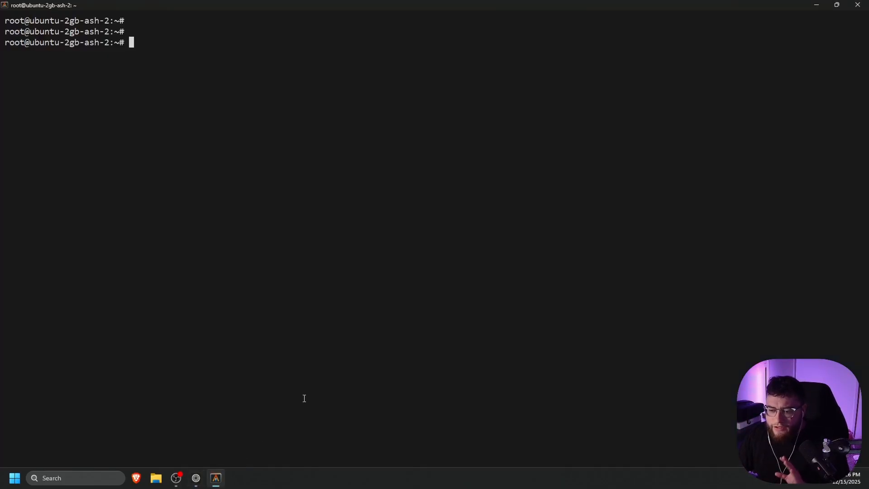
{"action": "mouse_move", "coordinate": [291, 361]}
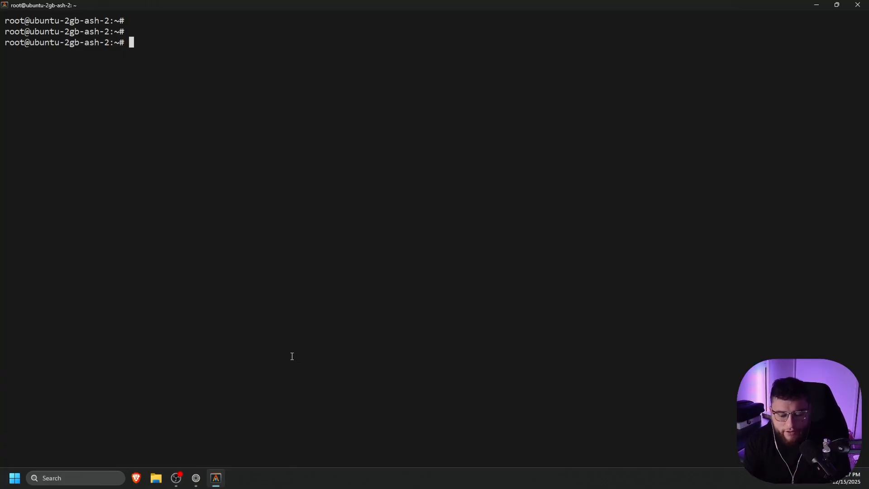
{"action": "type", "text": "docker -v"}
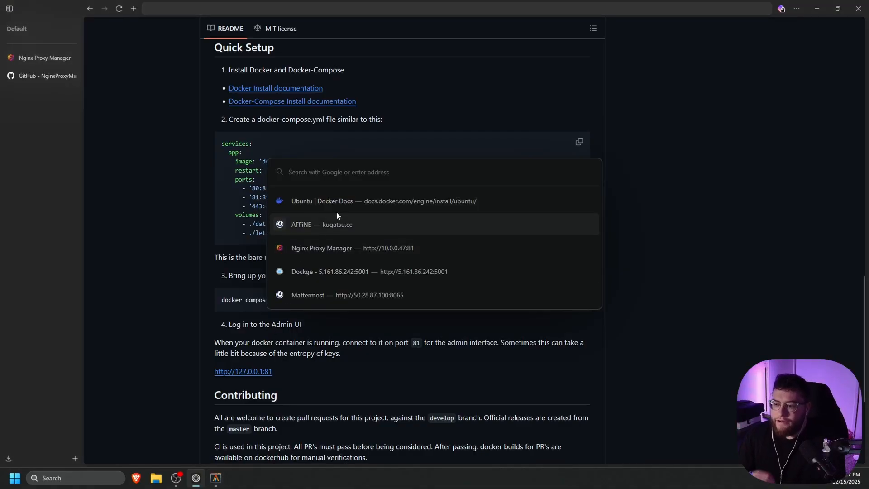
Step: Copy the apt repository setup commands from Docker's Ubuntu install guide to run in the terminal
{"action": "left_click", "coordinate": [382, 201]}
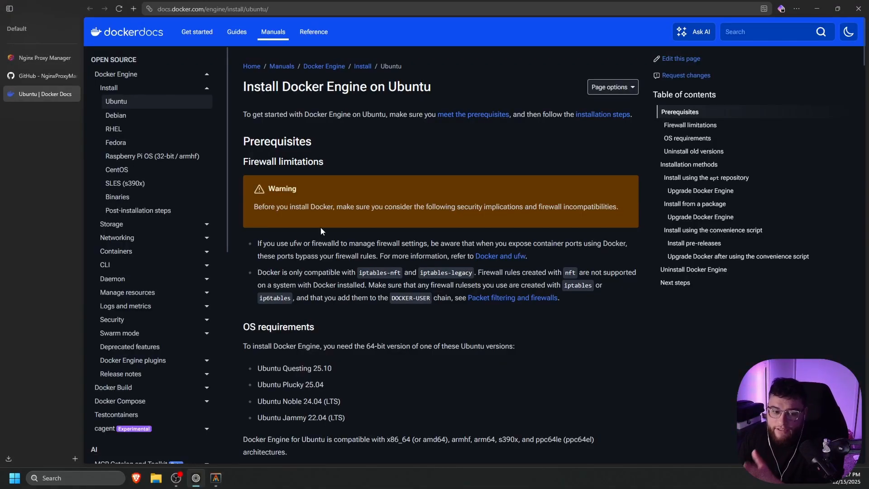
{"action": "mouse_move", "coordinate": [348, 224]}
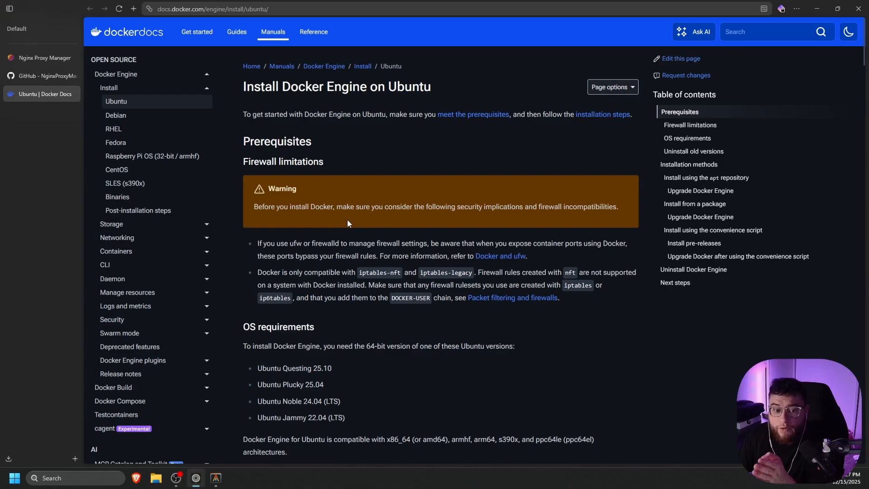
{"action": "mouse_move", "coordinate": [340, 220]}
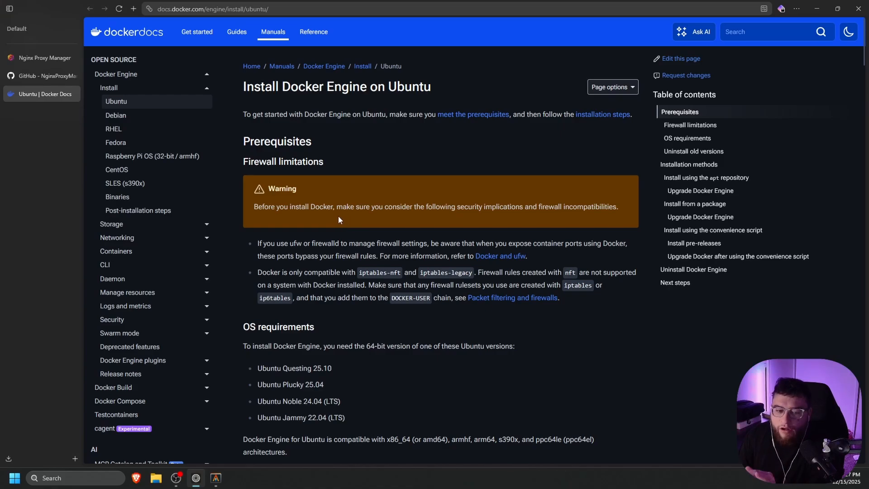
{"action": "scroll", "scroll_direction": "down", "scroll_amount": 3}
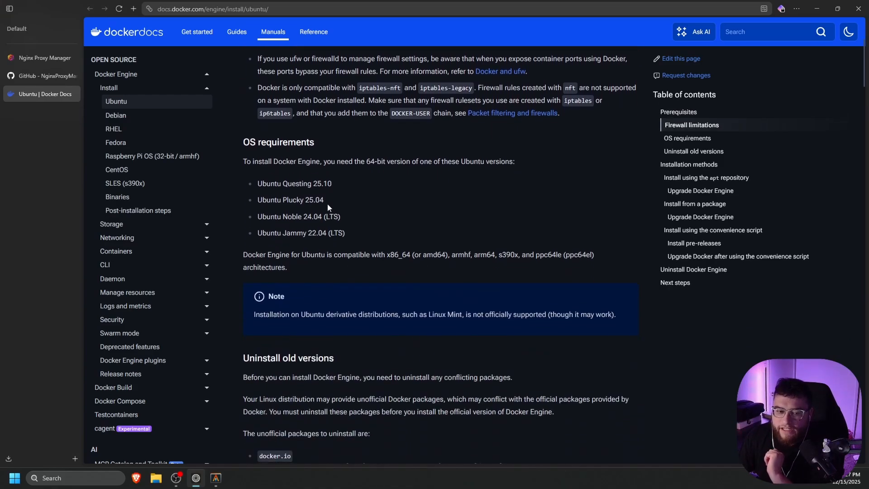
{"action": "scroll", "scroll_direction": "down", "scroll_amount": 3}
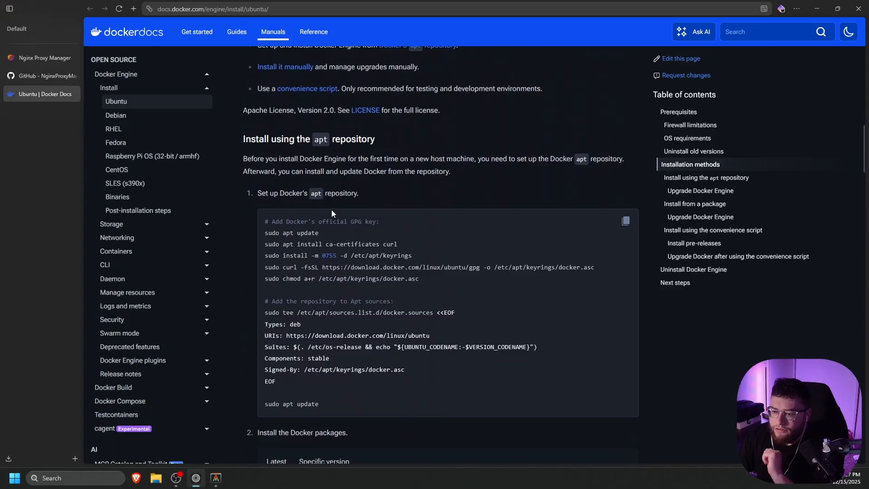
{"action": "scroll", "scroll_direction": "down", "scroll_amount": 3}
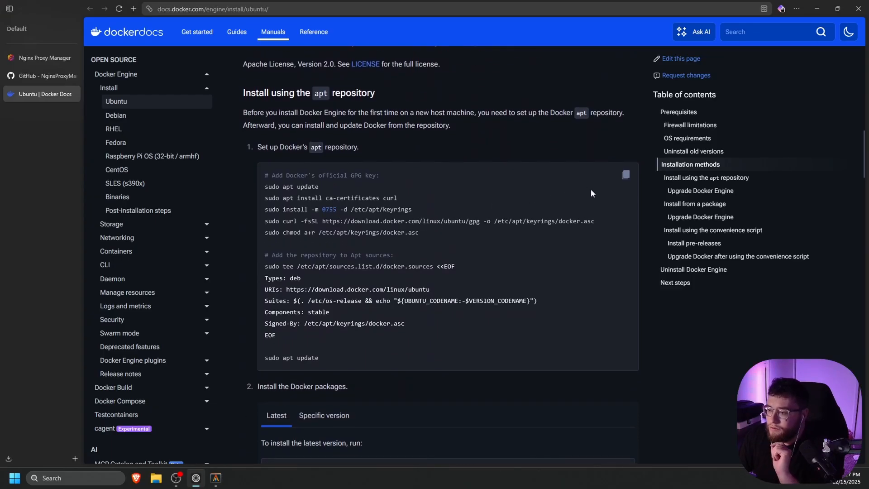
{"action": "left_click", "coordinate": [624, 175]}
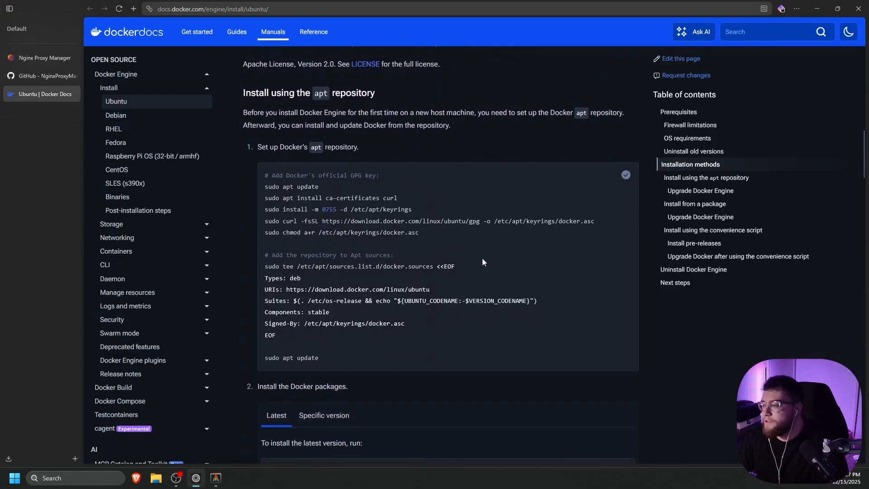
{"action": "left_click", "coordinate": [215, 478]}
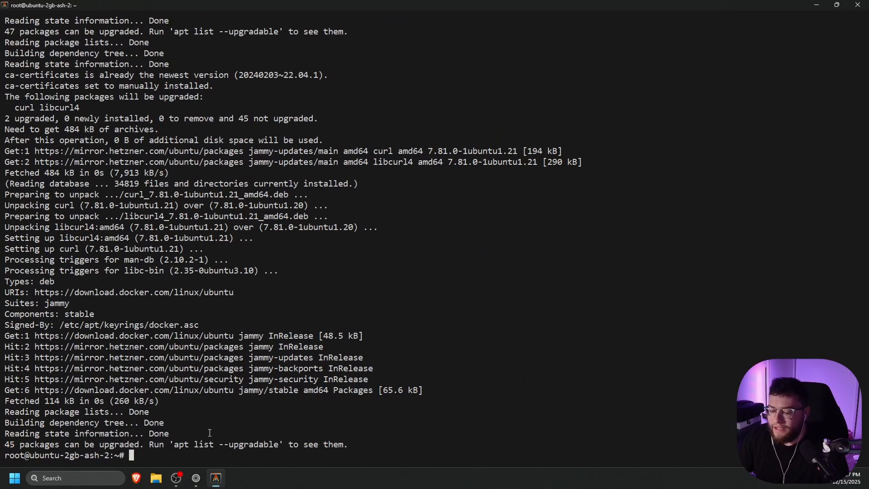
Step: Run the docker-ce install command with the Compose plugin and confirm with y
{"action": "left_click", "coordinate": [195, 478]}
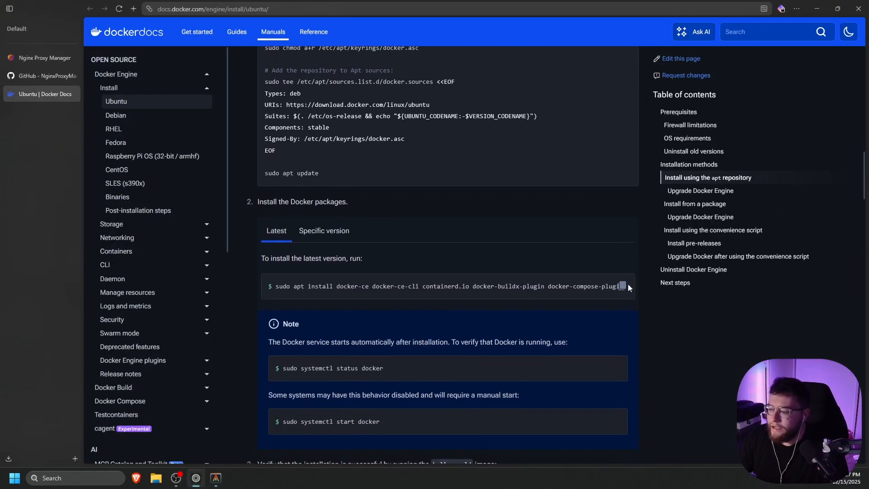
{"action": "left_click", "coordinate": [215, 478]}
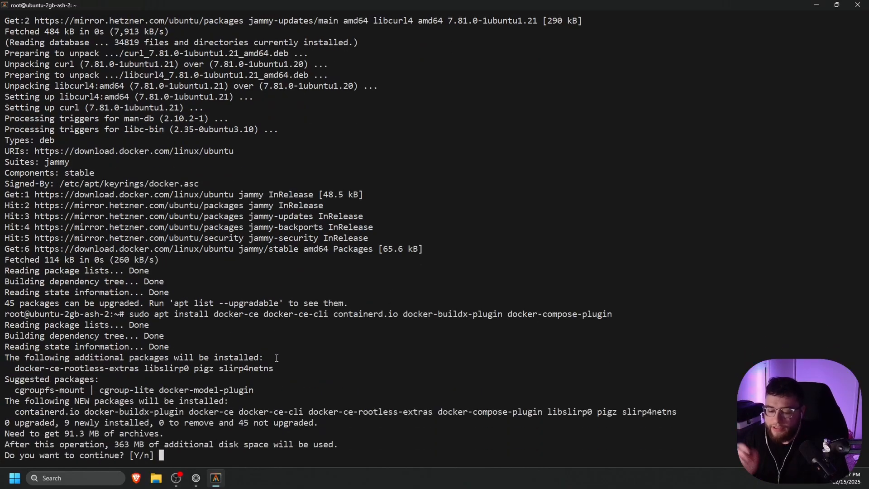
{"action": "type", "text": "y"}
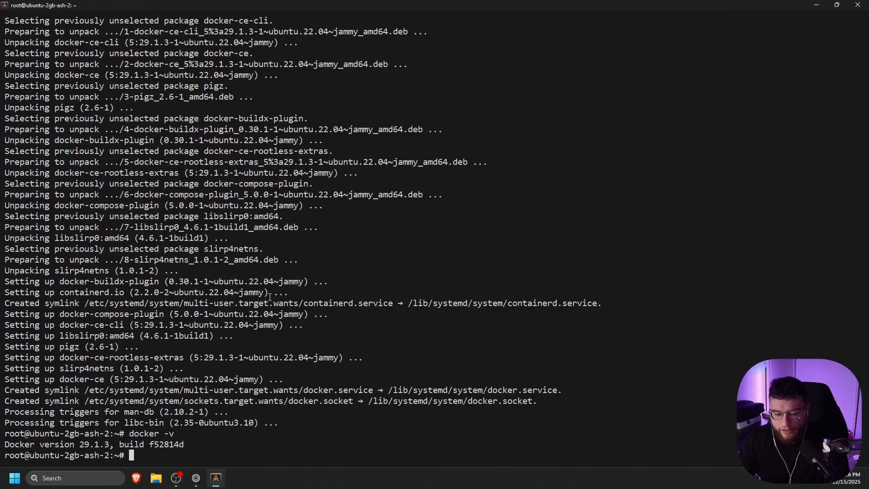
Step: Create an npm folder, write its docker-compose file, and start it with docker compose up -d
{"action": "type", "text": "mkdir -"}
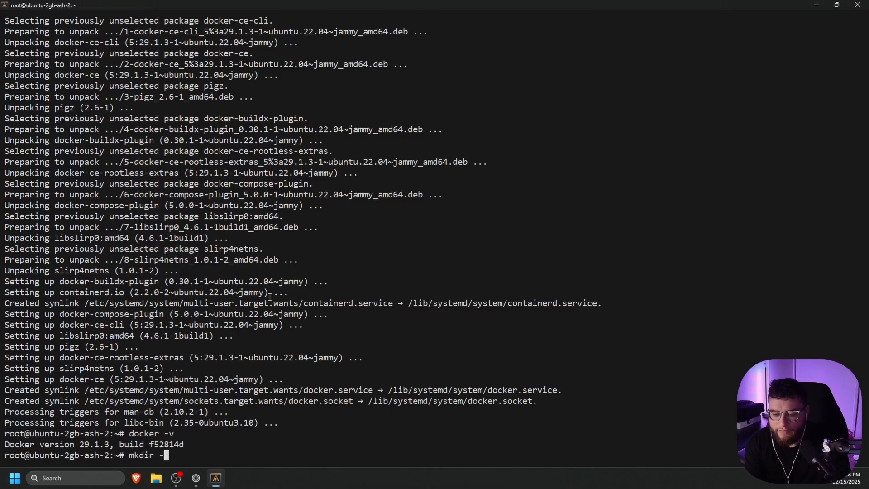
{"action": "key", "text": "Return"}
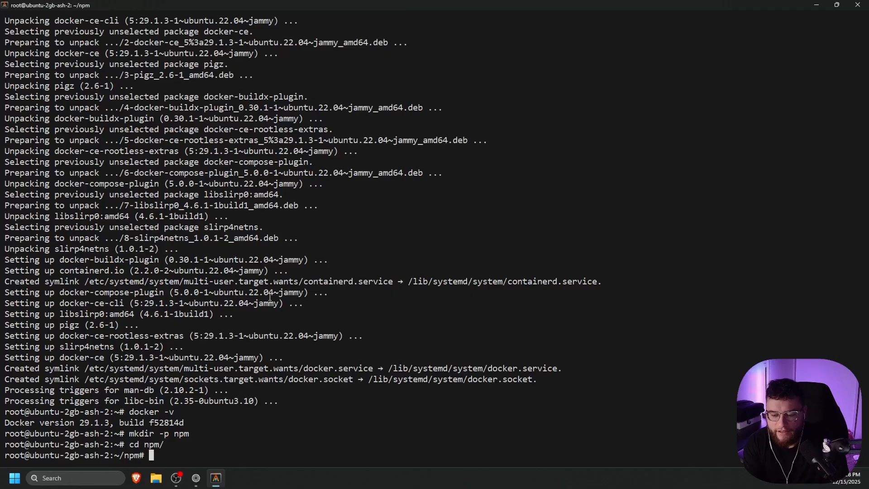
{"action": "type", "text": "vim docker-compose.yml"}
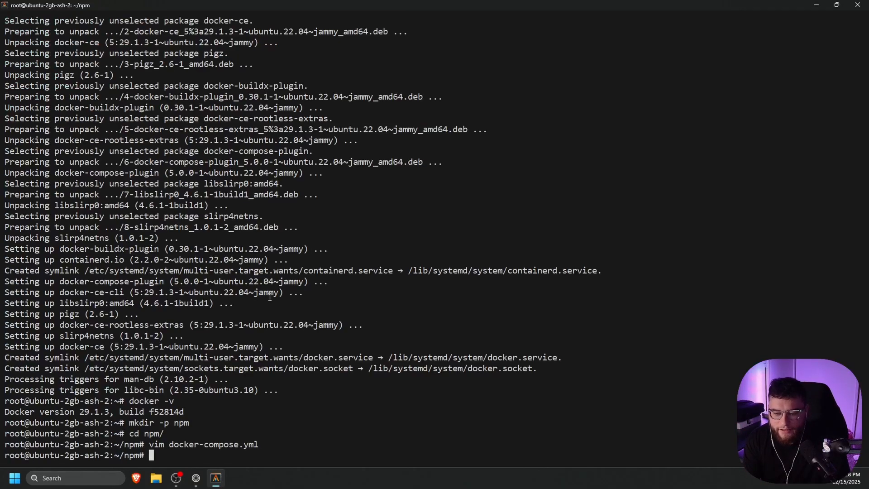
{"action": "type", "text": "docker compose up"}
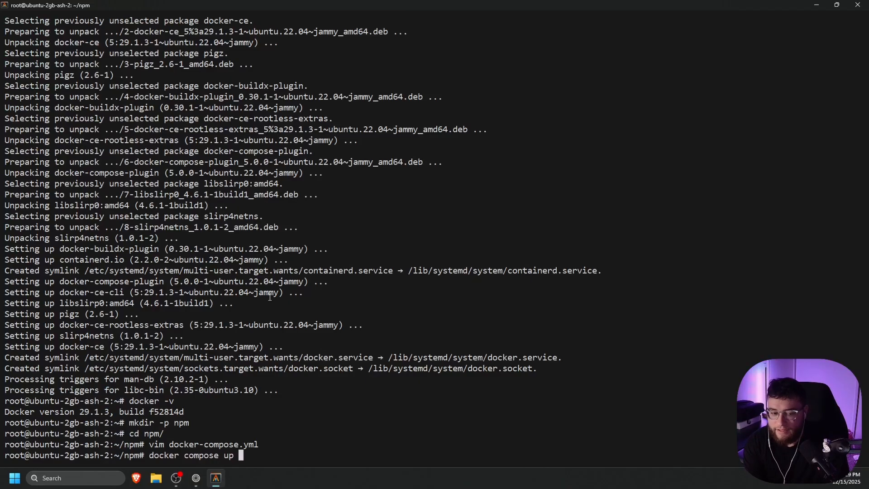
{"action": "type", "text": "-d"}
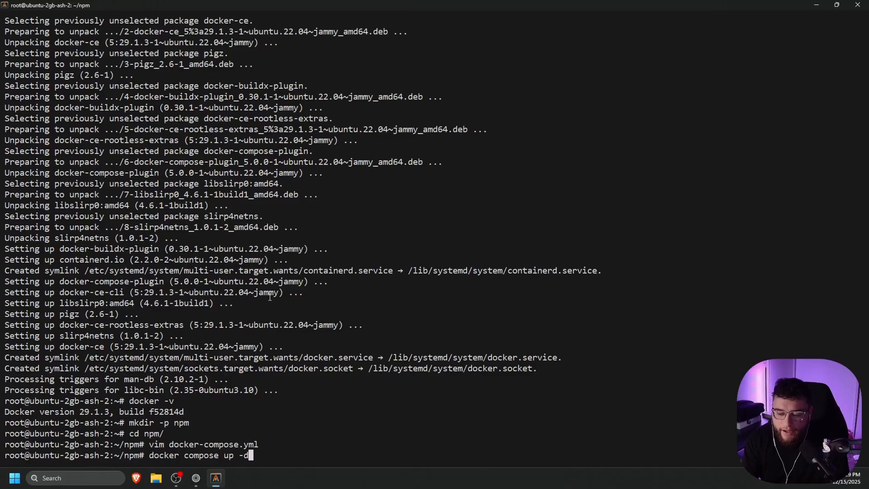
{"action": "key", "text": "Return"}
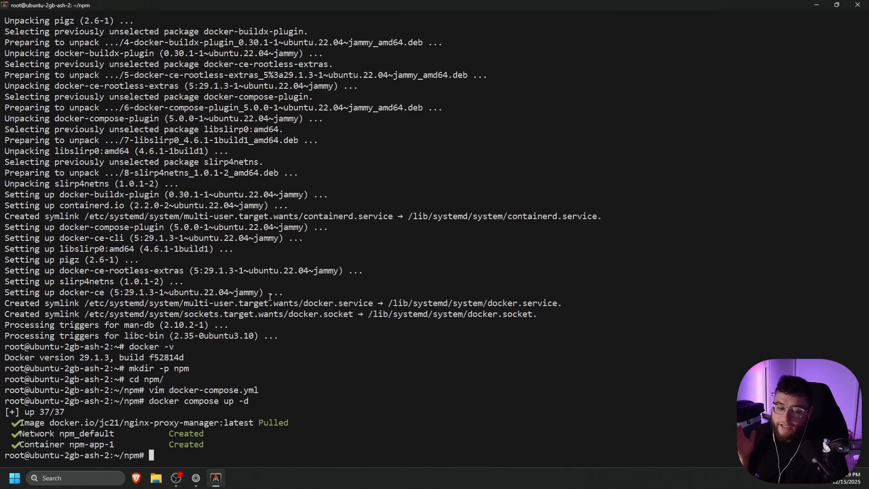
Step: Run ip a and pick out the eth0 interface's public IP address
{"action": "type", "text": "ip a"}
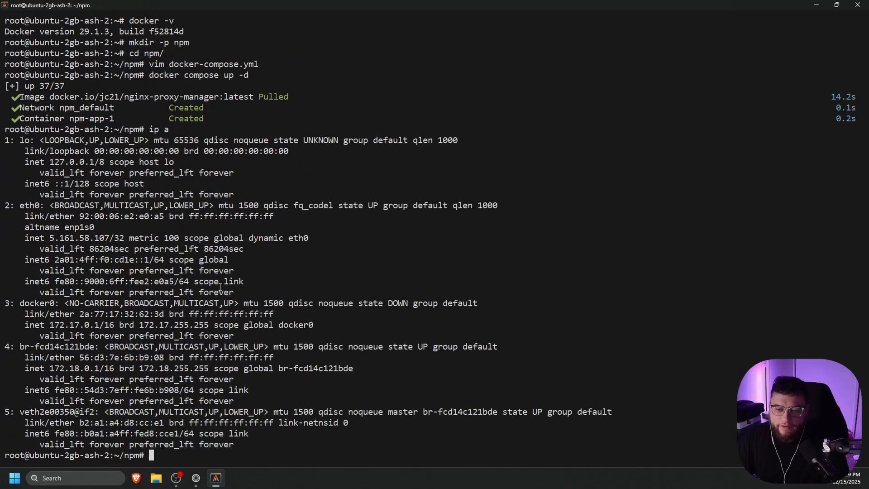
{"action": "double_click", "coordinate": [29, 205]}
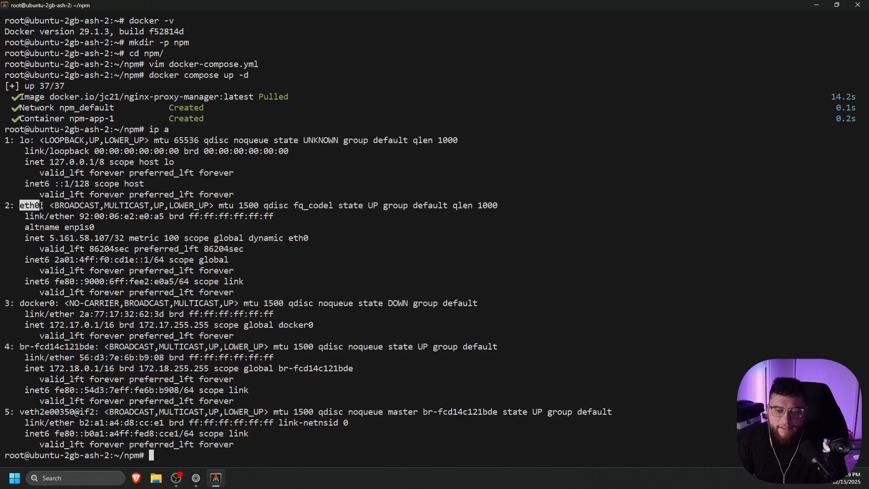
{"action": "double_click", "coordinate": [79, 238]}
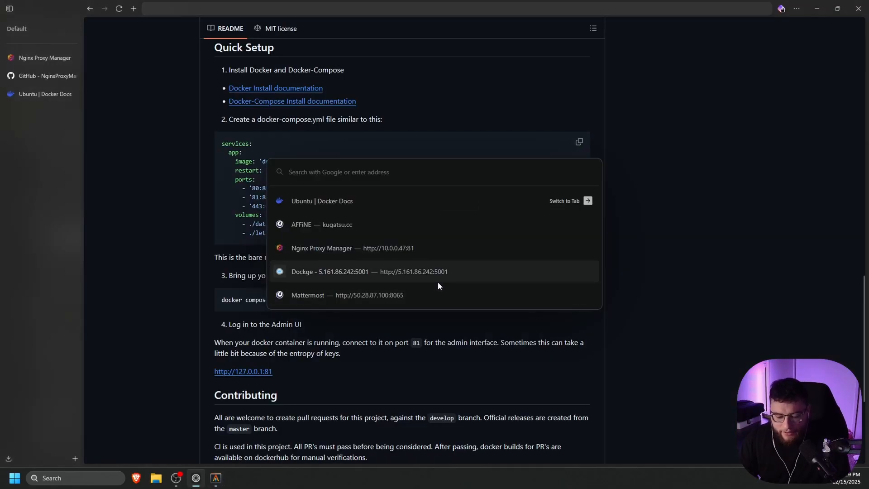
{"action": "type", "text": "5.161.58.107"}
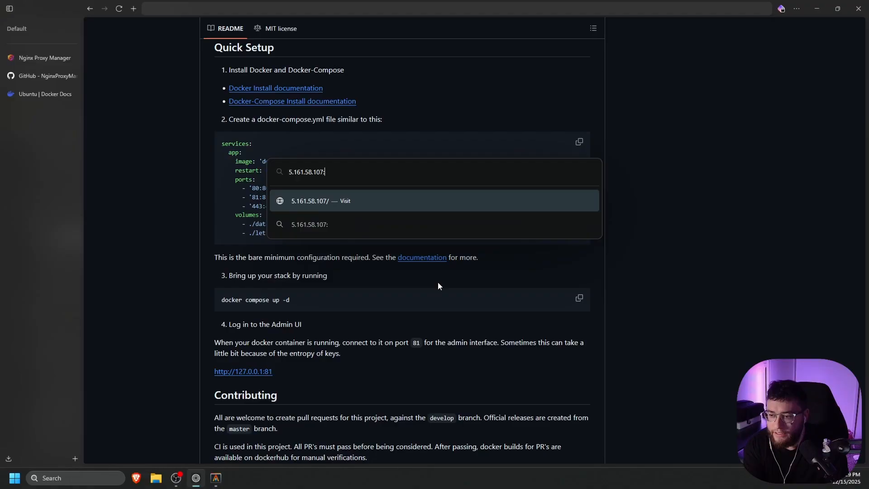
{"action": "type", "text": ":81"}
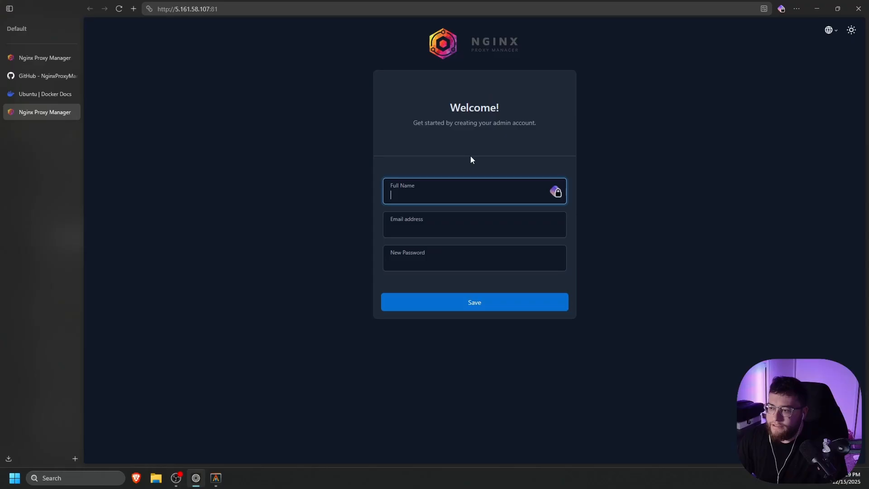
{"action": "type", "text": "Dawson"}
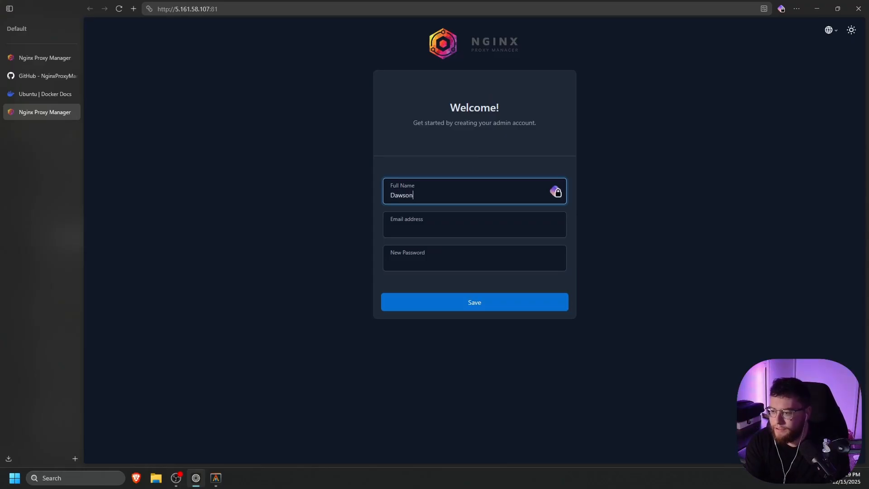
{"action": "left_click", "coordinate": [474, 224]}
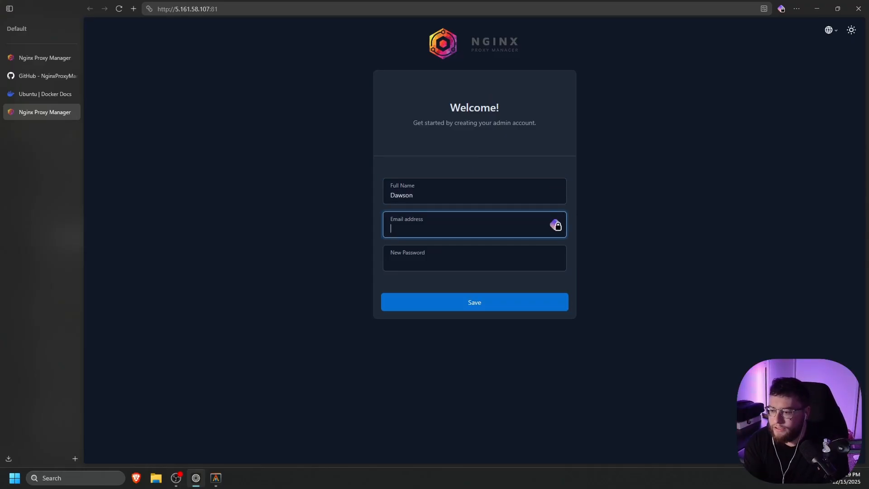
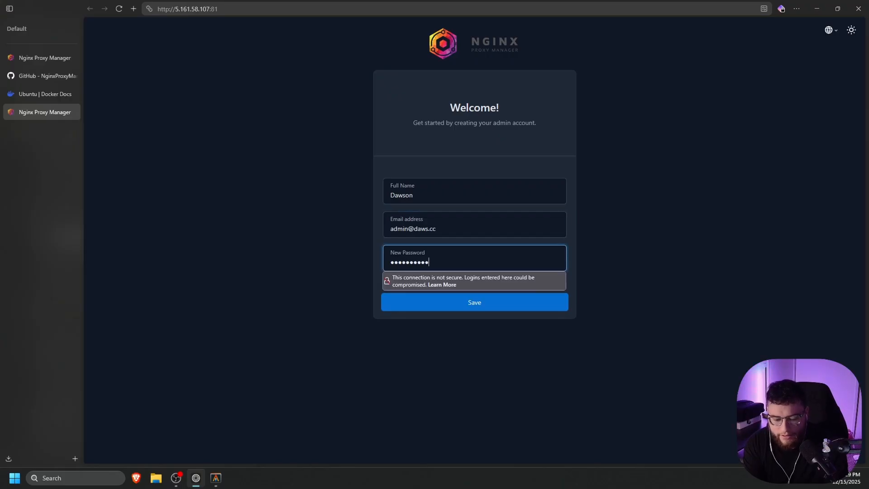
{"action": "left_click", "coordinate": [474, 302]}
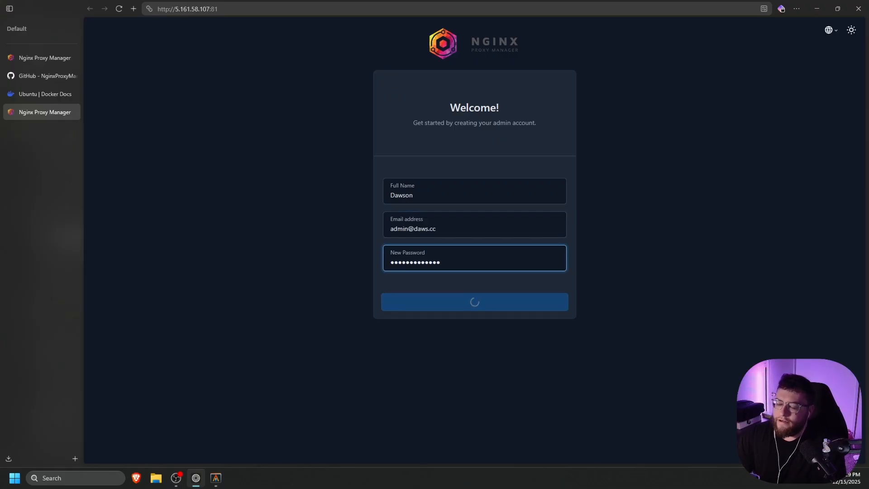
{"action": "left_click", "coordinate": [474, 301]}
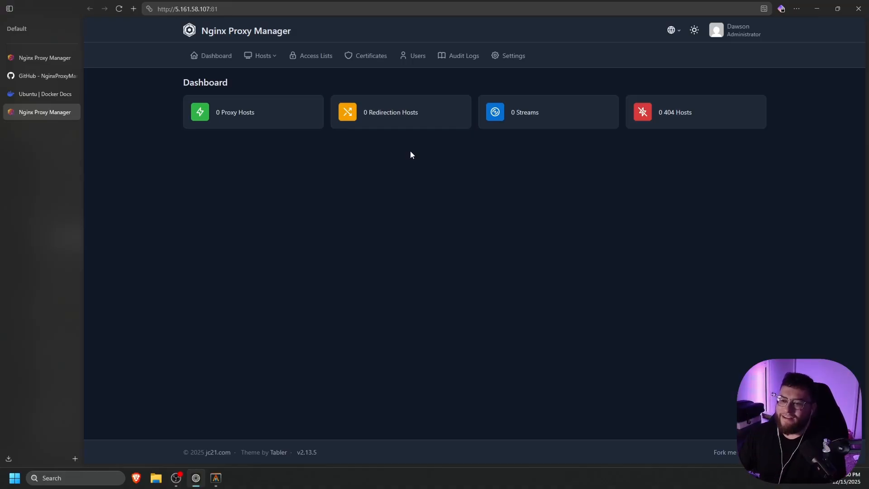
Step: View the empty Proxy Hosts list, then move to the Certificates page
{"action": "left_click", "coordinate": [253, 112]}
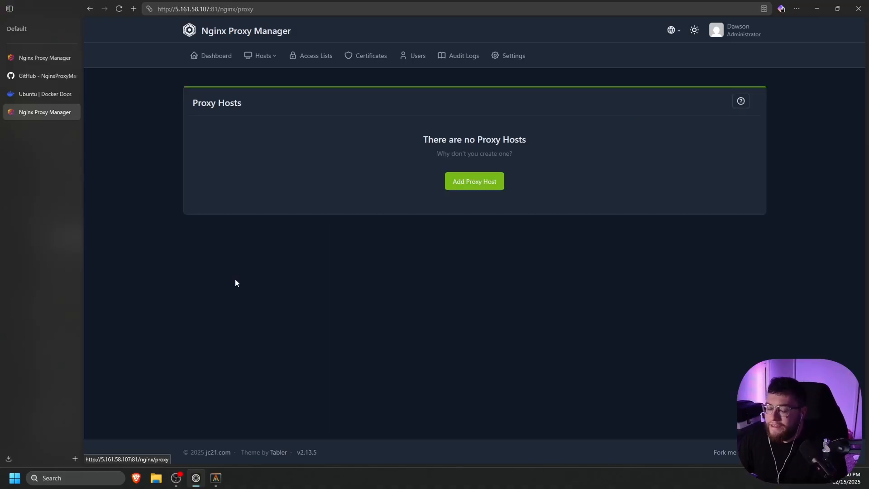
{"action": "mouse_move", "coordinate": [360, 306]}
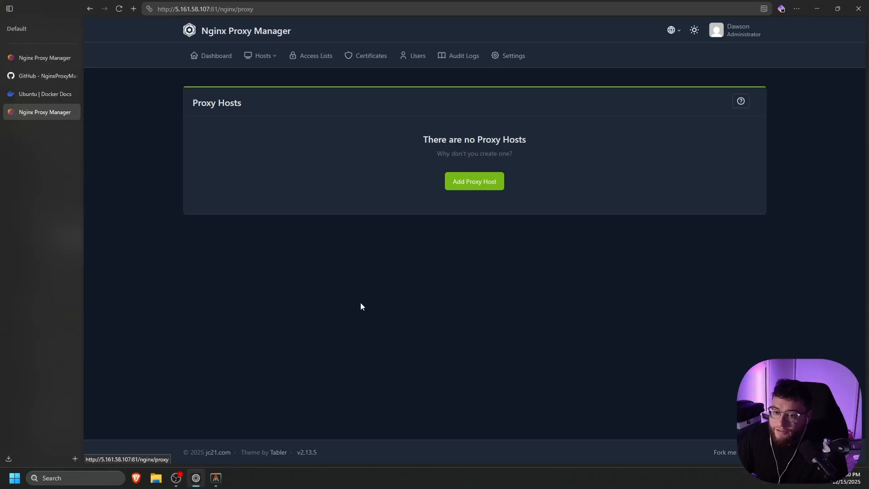
{"action": "mouse_move", "coordinate": [369, 300]}
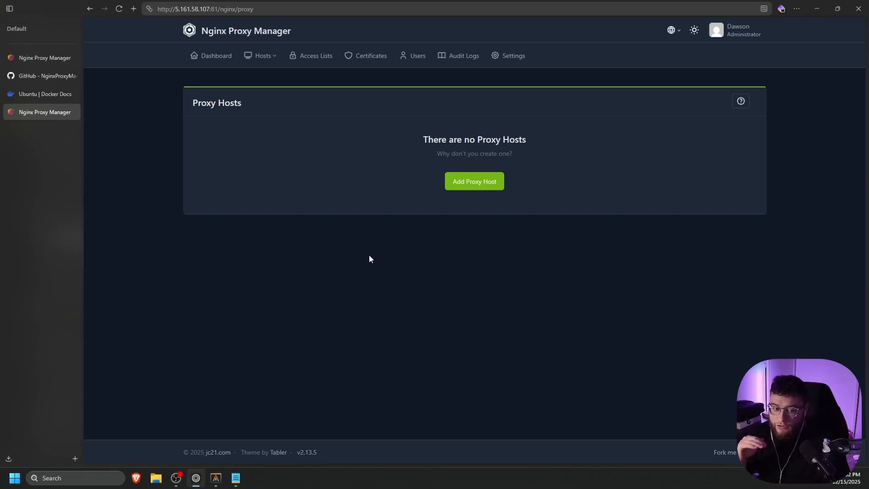
{"action": "mouse_move", "coordinate": [452, 255]}
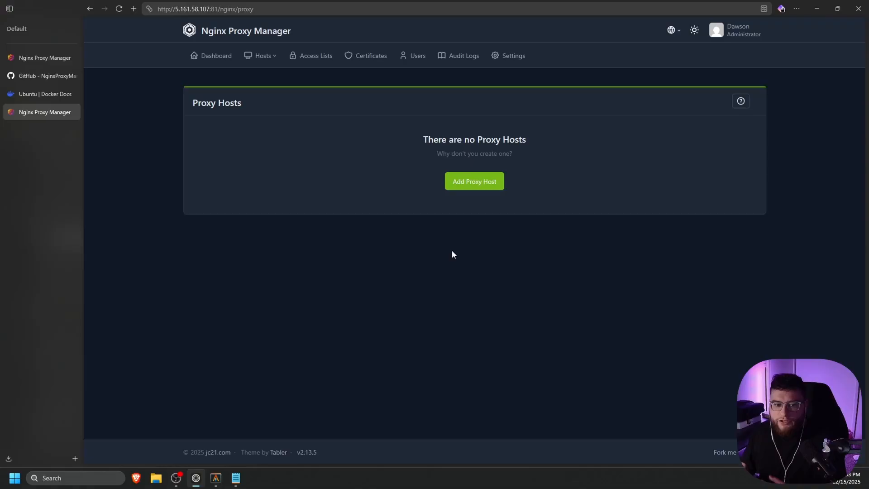
{"action": "left_click", "coordinate": [370, 55]}
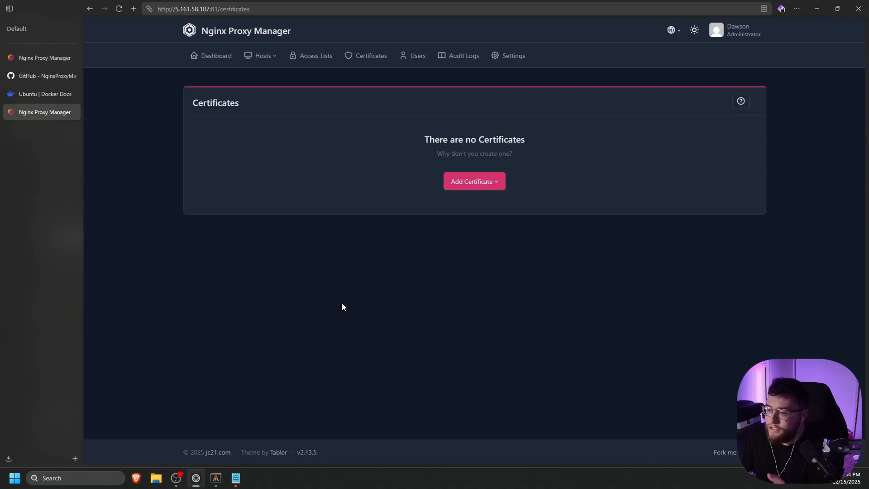
Step: Add a new certificate and choose the Let's Encrypt via DNS type
{"action": "left_click", "coordinate": [474, 181]}
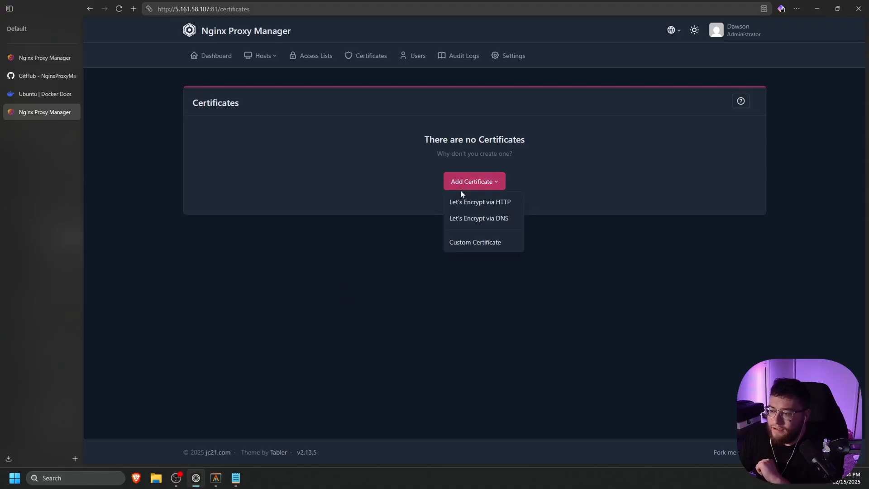
{"action": "mouse_move", "coordinate": [477, 207]}
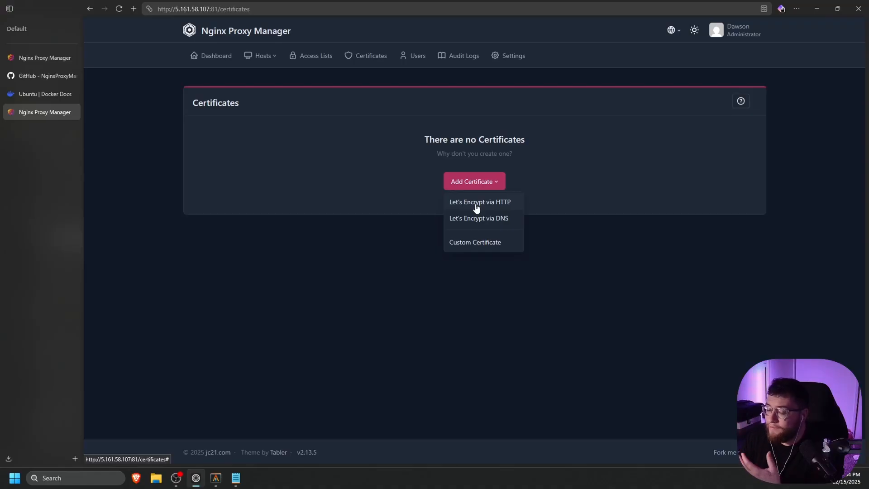
{"action": "mouse_move", "coordinate": [475, 225]}
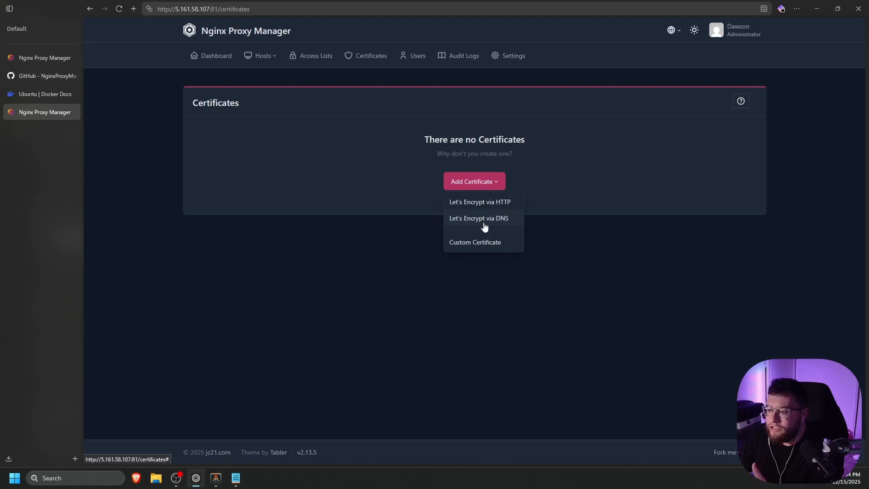
{"action": "mouse_move", "coordinate": [472, 225]}
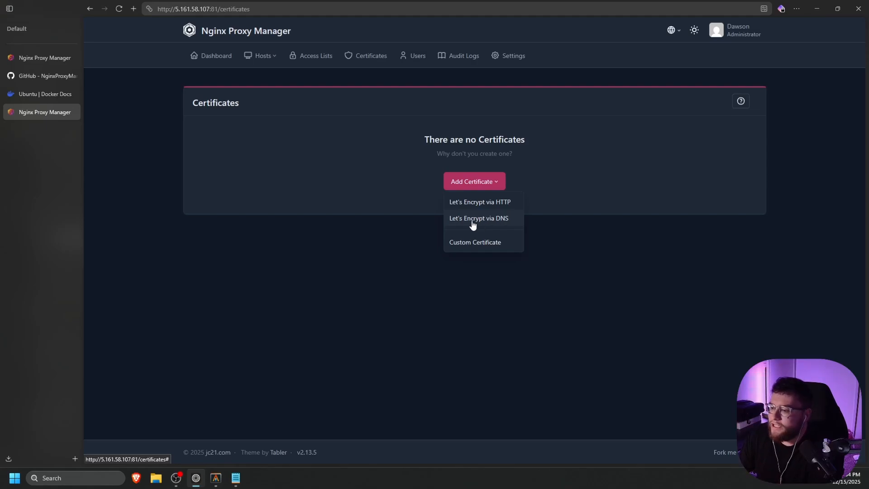
{"action": "left_click", "coordinate": [478, 218]}
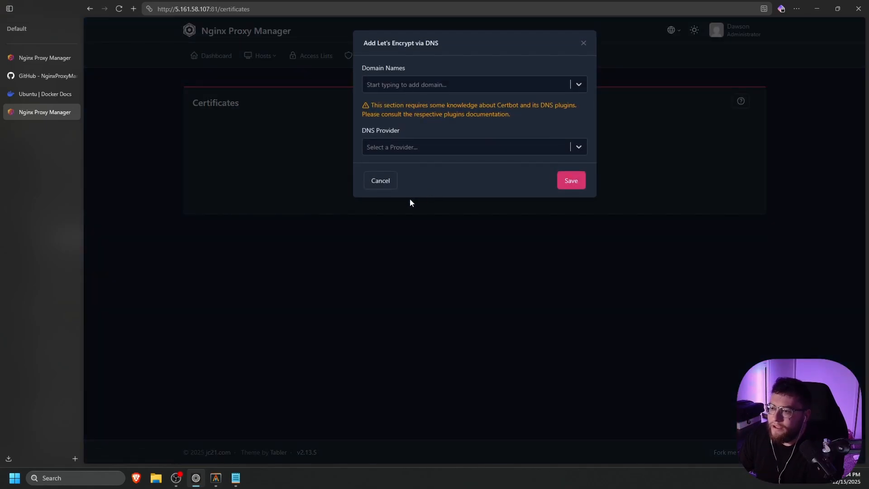
Step: Add jellyfin.daws.cc as the certificate's domain name
{"action": "left_click", "coordinate": [471, 84]}
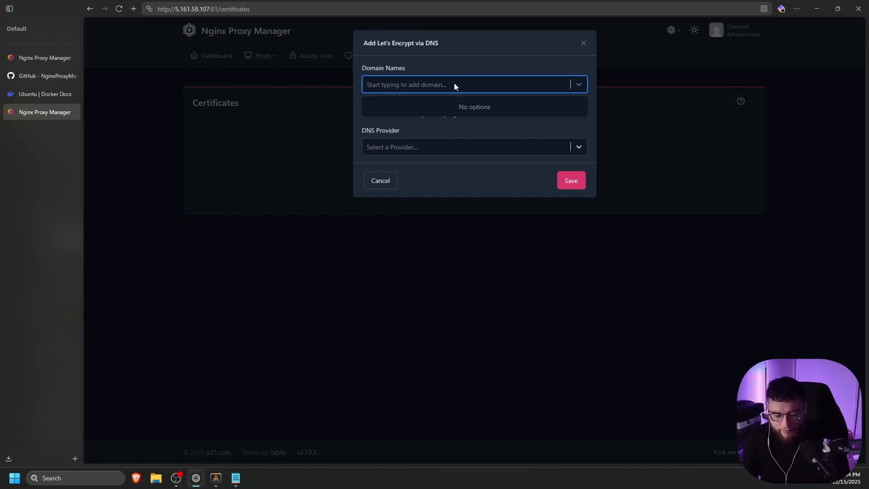
{"action": "type", "text": "jellyfin."}
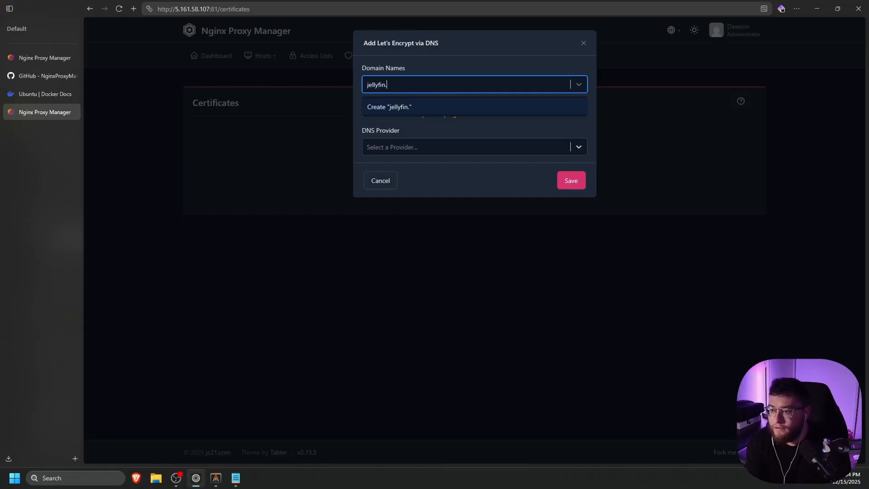
{"action": "type", "text": "daws.cc"}
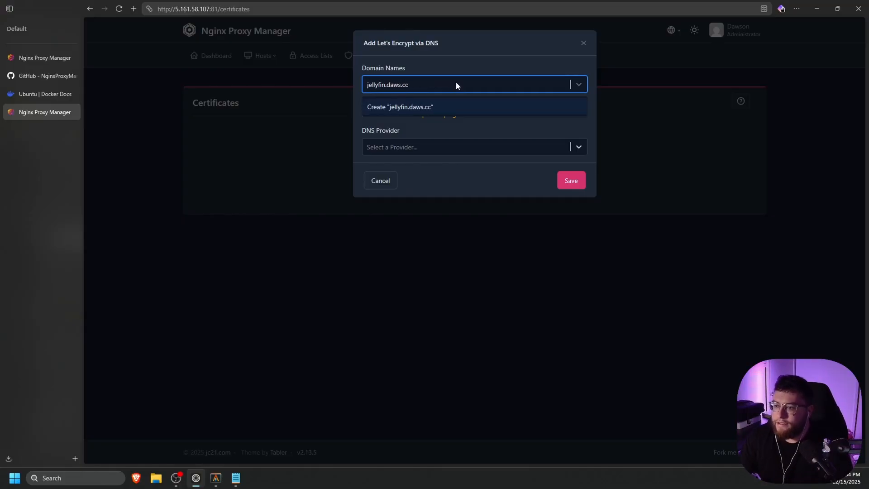
{"action": "left_click", "coordinate": [399, 106]}
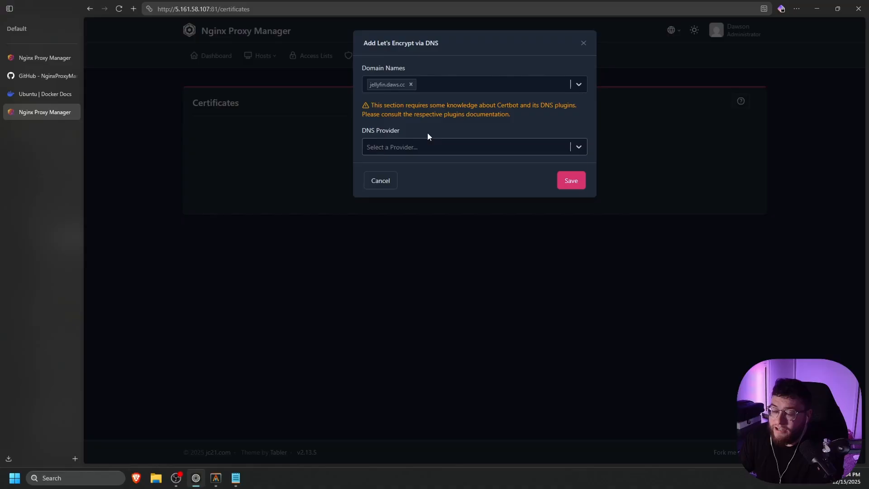
Step: Choose Porkbun as DNS provider, paste the API key and secret, and save
{"action": "left_click", "coordinate": [471, 147]}
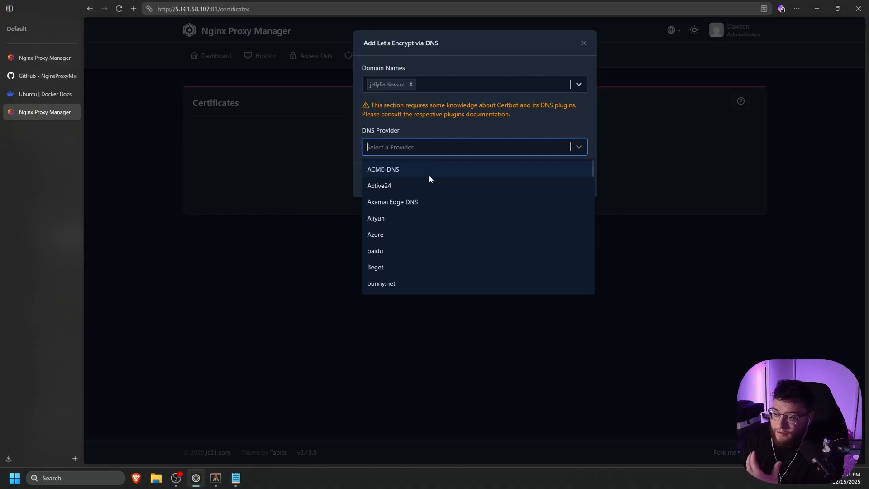
{"action": "mouse_move", "coordinate": [415, 157]}
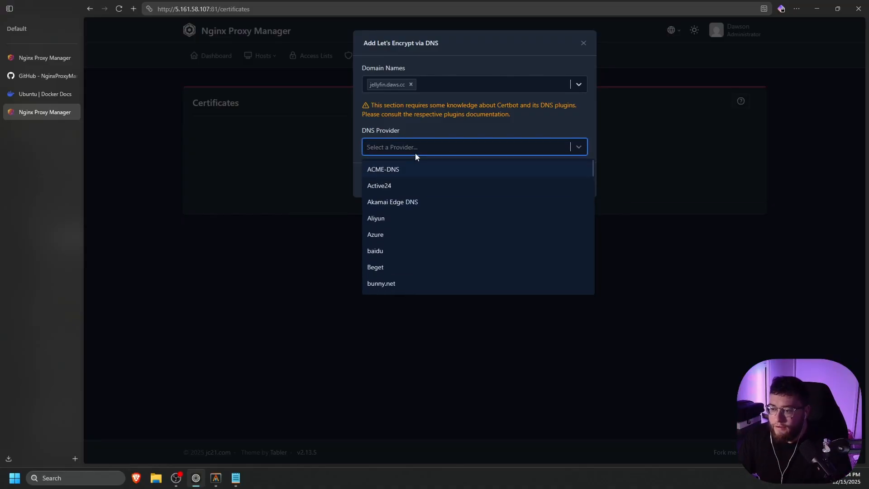
{"action": "type", "text": "p"}
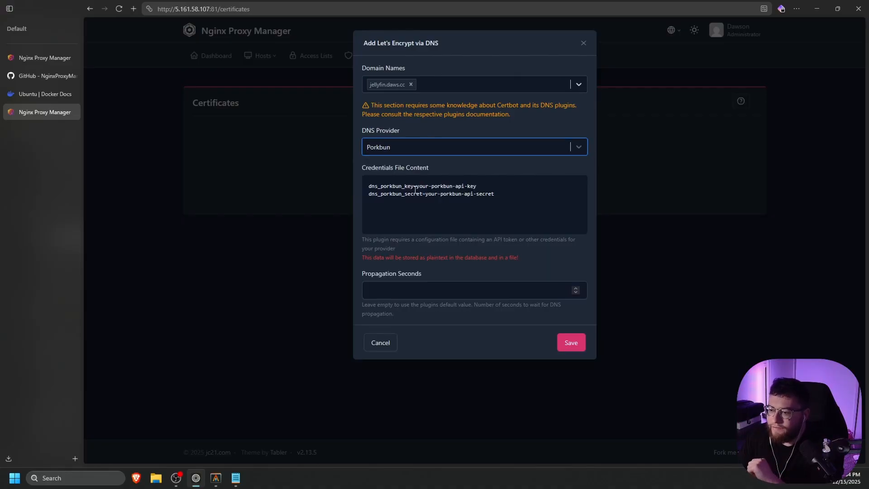
{"action": "mouse_move", "coordinate": [288, 441]}
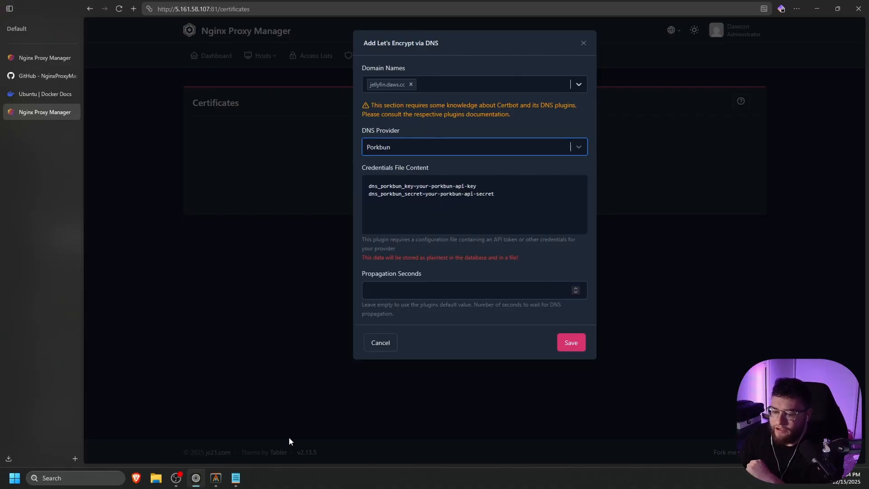
{"action": "left_click", "coordinate": [235, 478]}
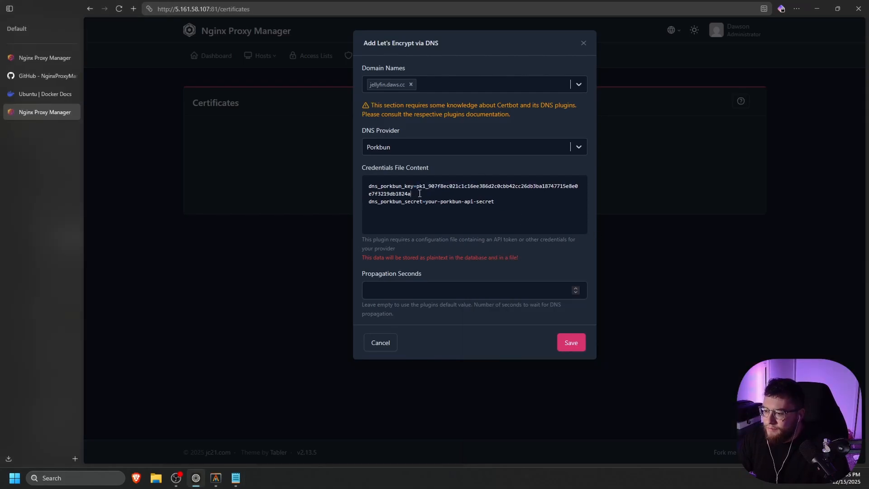
{"action": "left_click", "coordinate": [234, 477]}
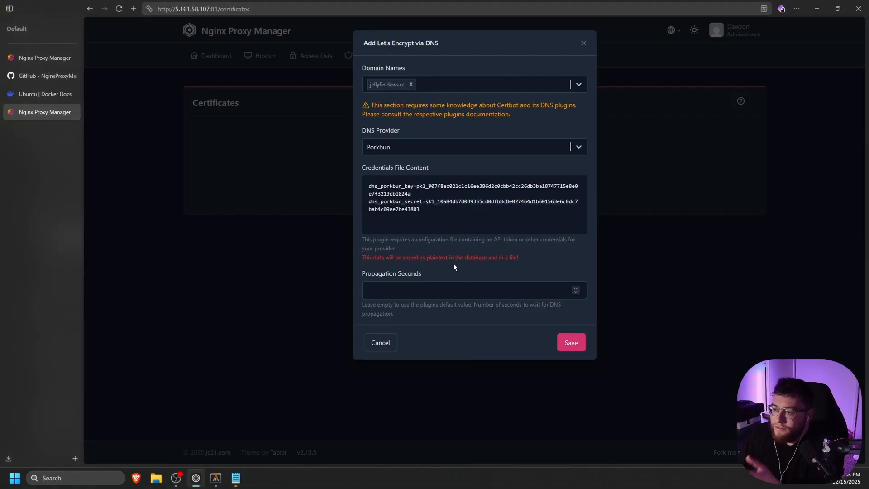
{"action": "mouse_move", "coordinate": [479, 260]}
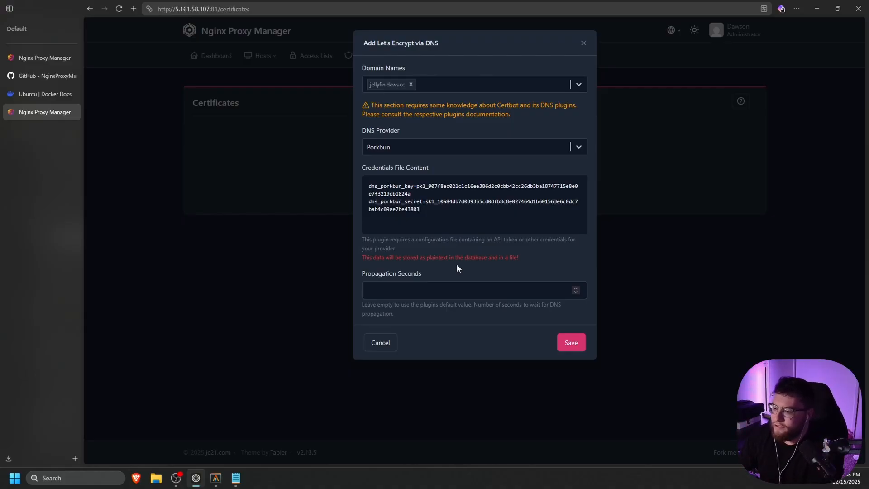
{"action": "left_click", "coordinate": [570, 342]}
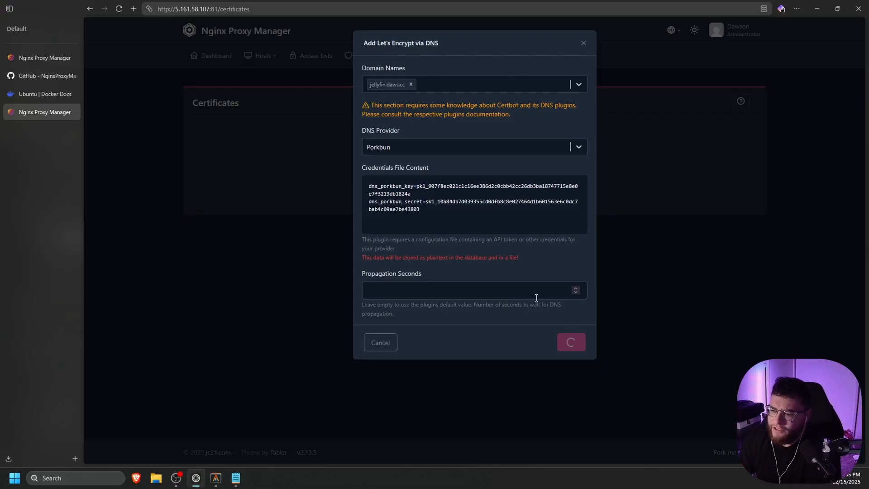
Step: Finish saving, then renew the jellyfin.daws.cc certificate from its row actions menu
{"action": "left_click", "coordinate": [570, 342]}
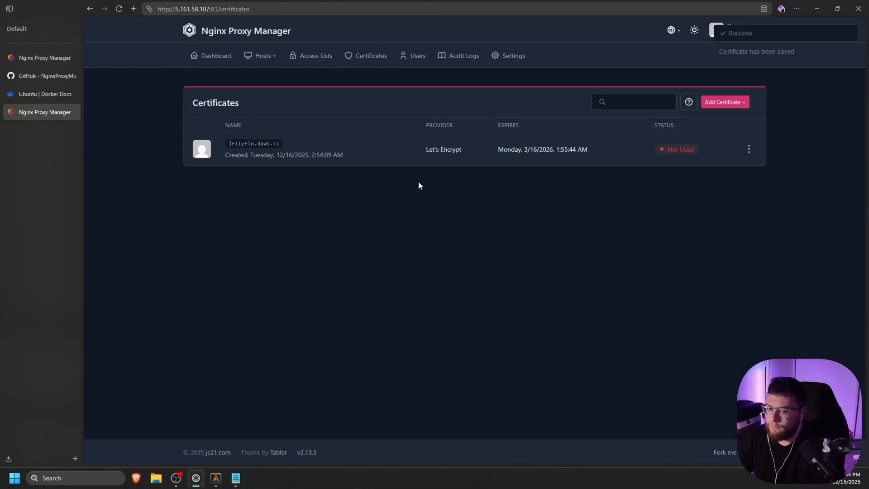
{"action": "mouse_move", "coordinate": [405, 195]}
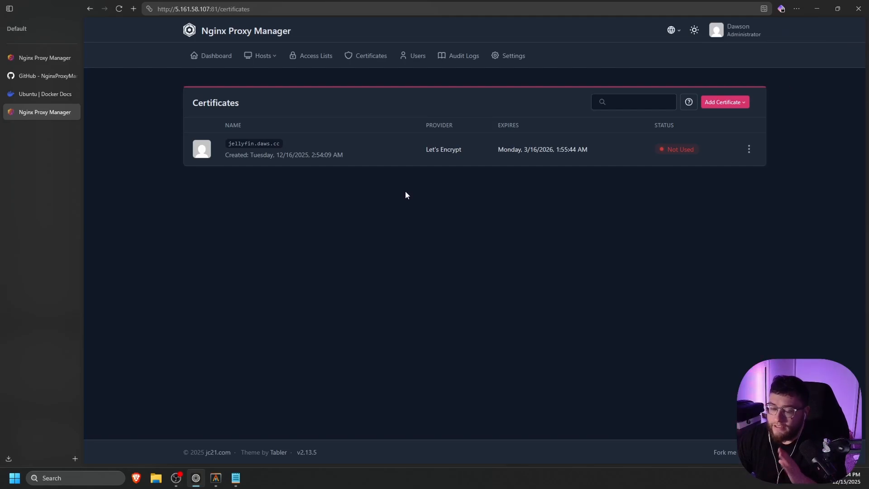
{"action": "mouse_move", "coordinate": [420, 201]}
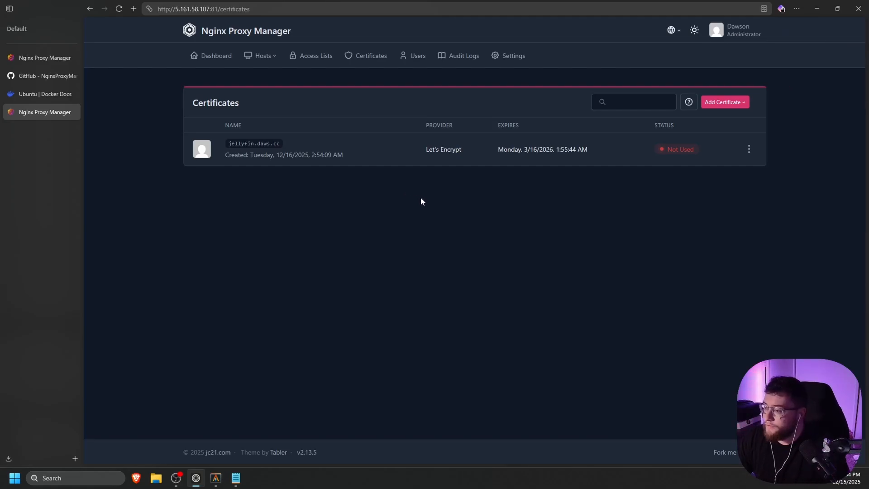
{"action": "mouse_move", "coordinate": [753, 181]}
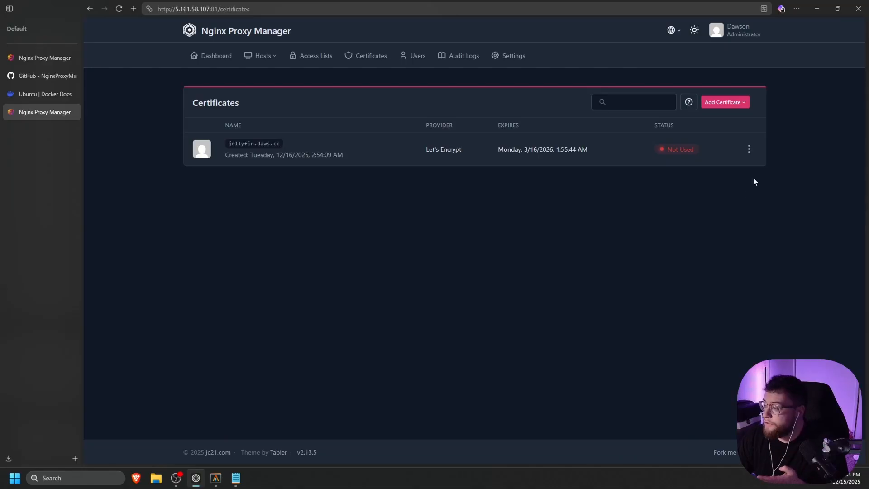
{"action": "mouse_move", "coordinate": [748, 155]}
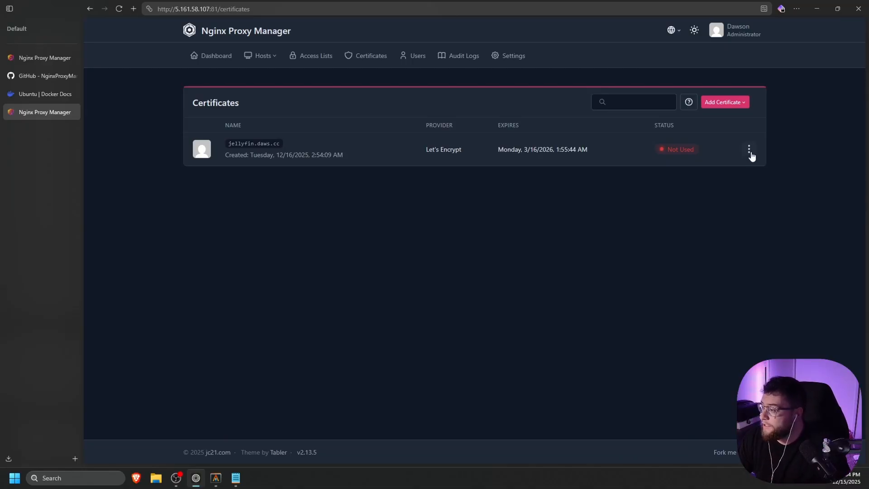
{"action": "left_click", "coordinate": [749, 148]}
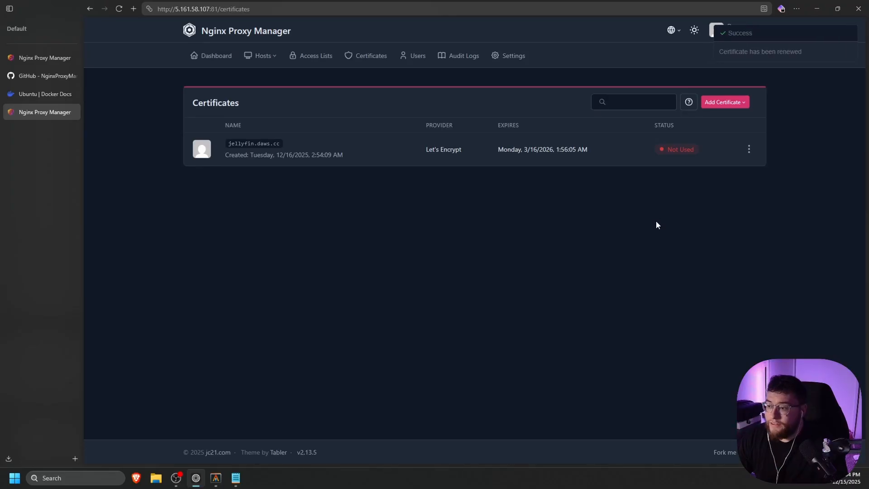
{"action": "mouse_move", "coordinate": [199, 80]}
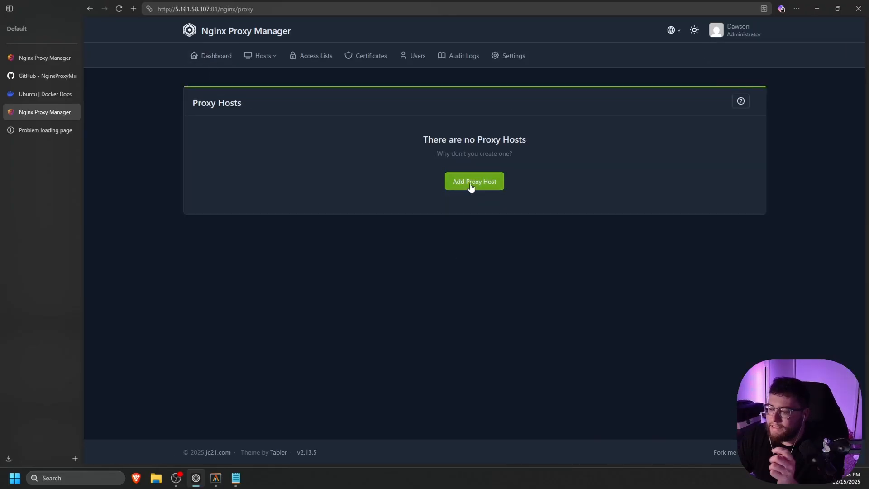
Step: Add a jellyfin.daws.cc proxy host using its certificate with Force SSL and HSTS, and save
{"action": "left_click", "coordinate": [473, 181]}
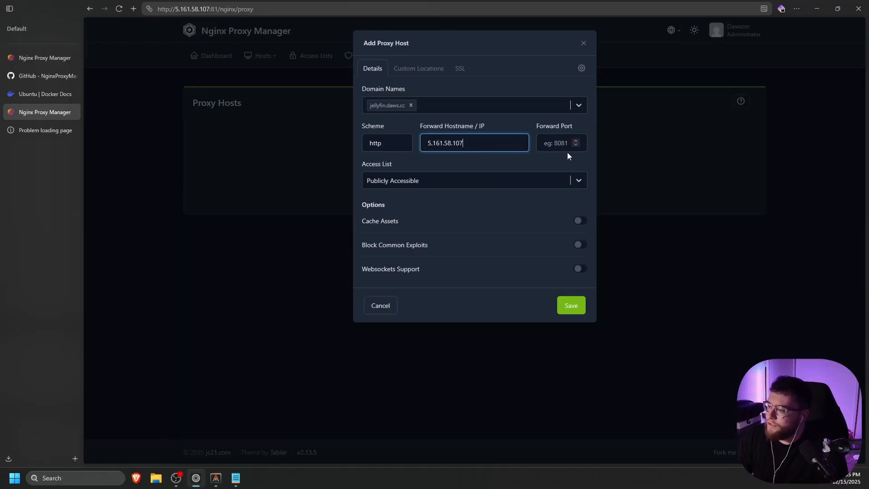
{"action": "left_click", "coordinate": [459, 68]}
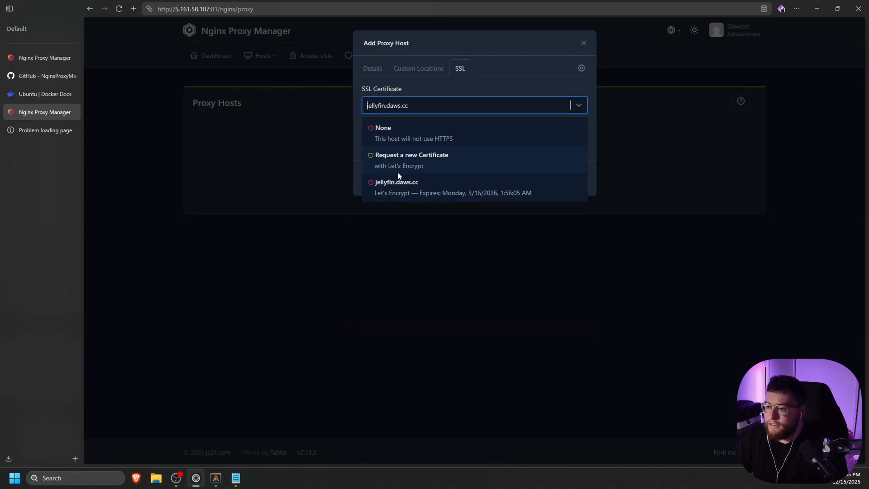
{"action": "left_click", "coordinate": [396, 187]}
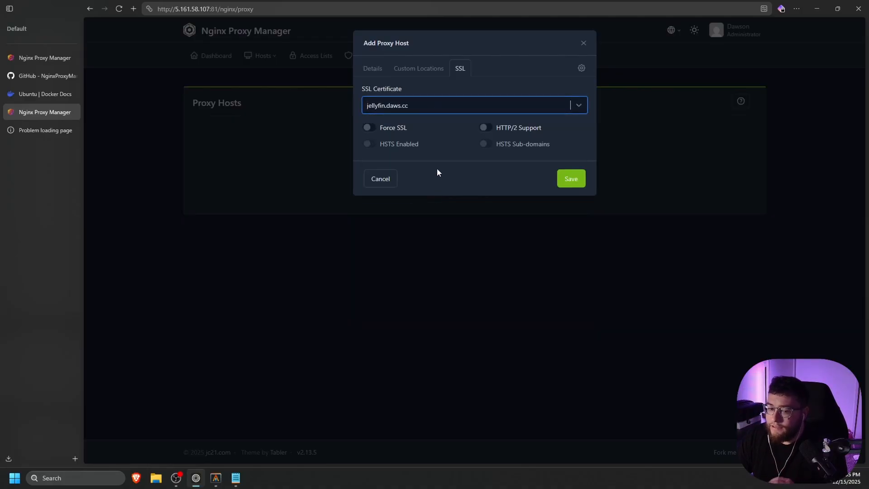
{"action": "left_click", "coordinate": [368, 127]}
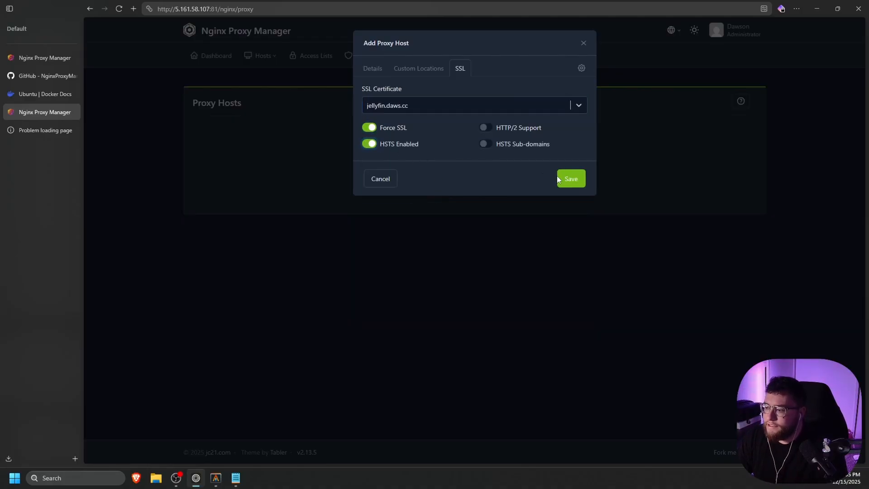
{"action": "left_click", "coordinate": [570, 178]}
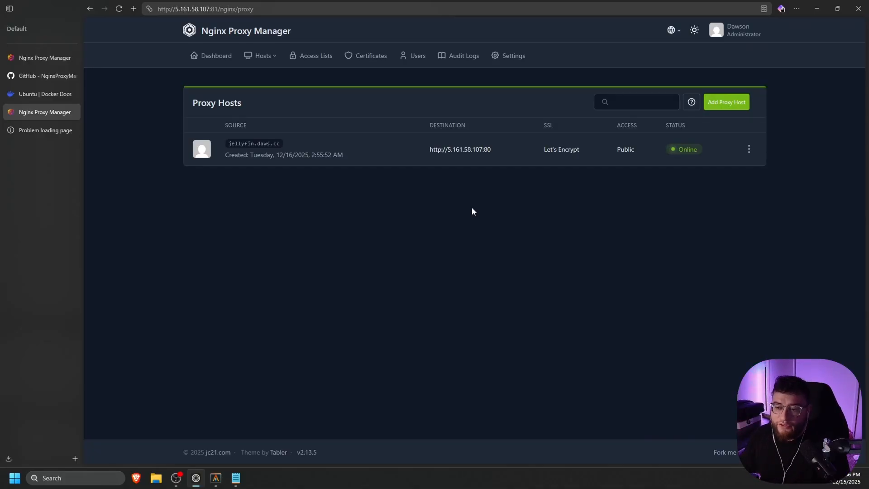
{"action": "mouse_move", "coordinate": [421, 227]}
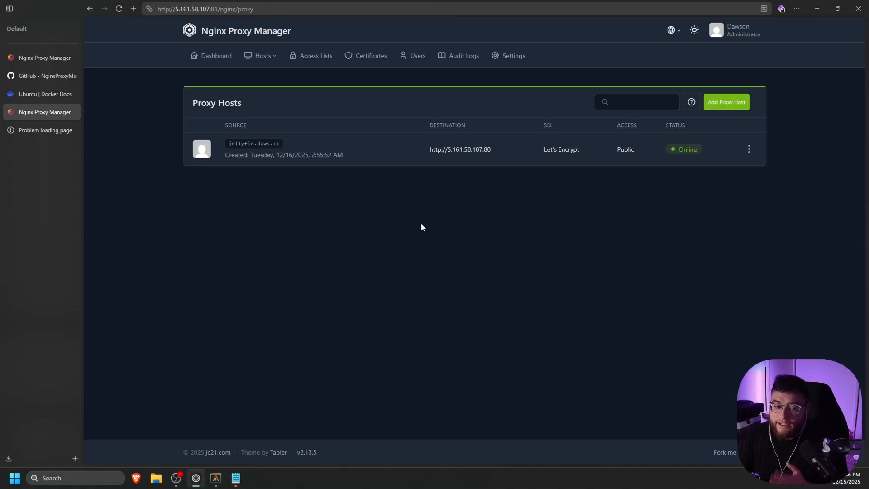
{"action": "mouse_move", "coordinate": [412, 232]}
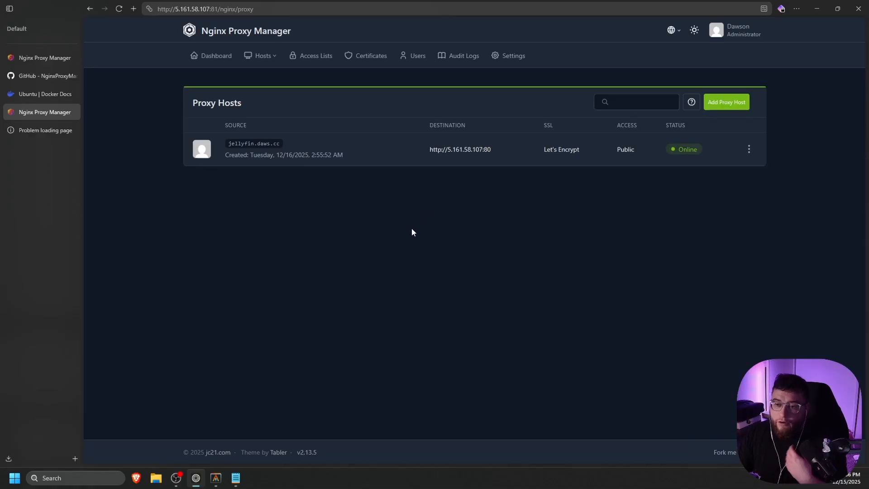
{"action": "mouse_move", "coordinate": [409, 224]}
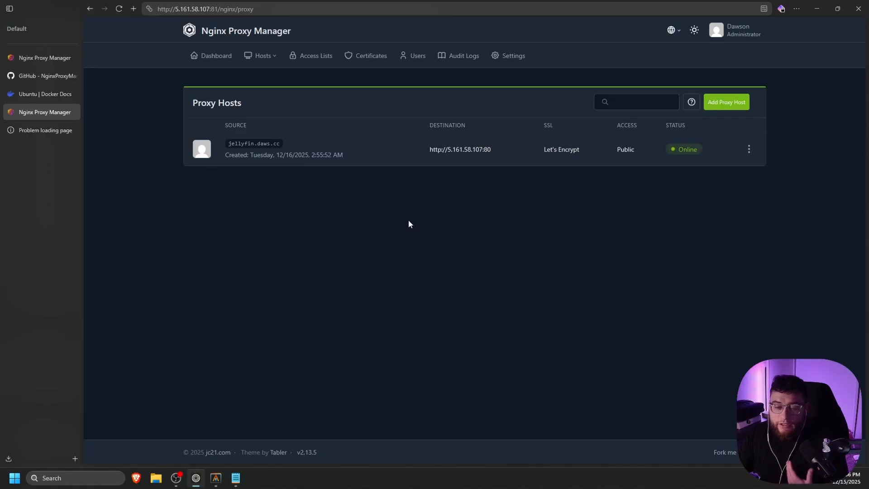
{"action": "mouse_move", "coordinate": [399, 257]}
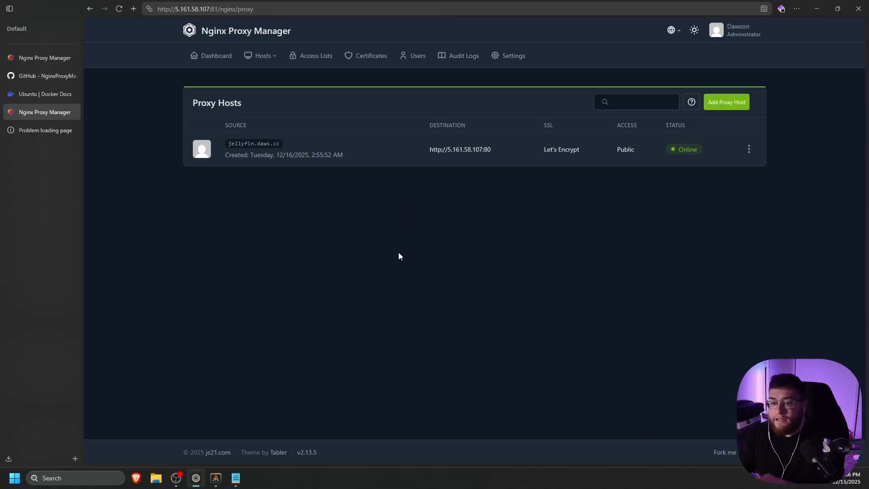
{"action": "mouse_move", "coordinate": [356, 218]}
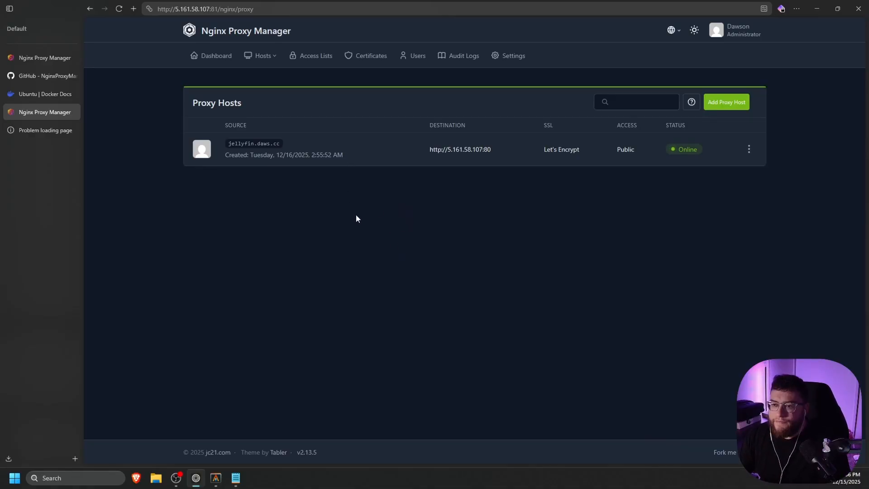
{"action": "mouse_move", "coordinate": [360, 235]}
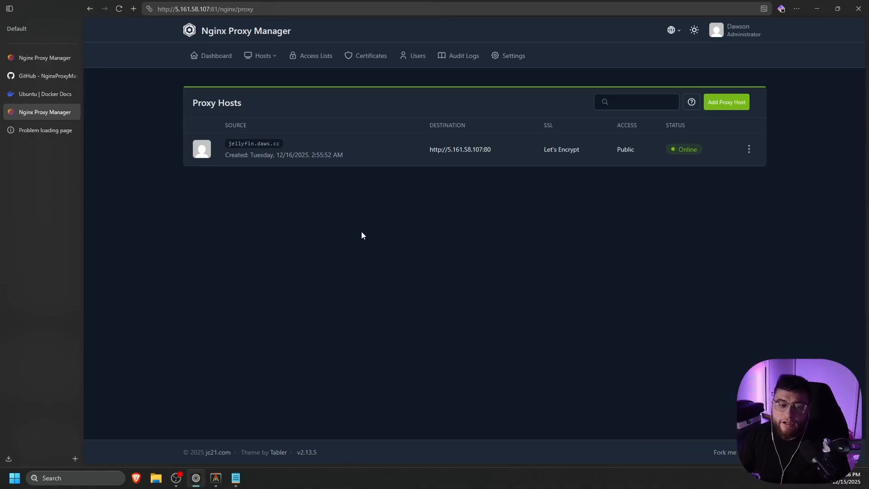